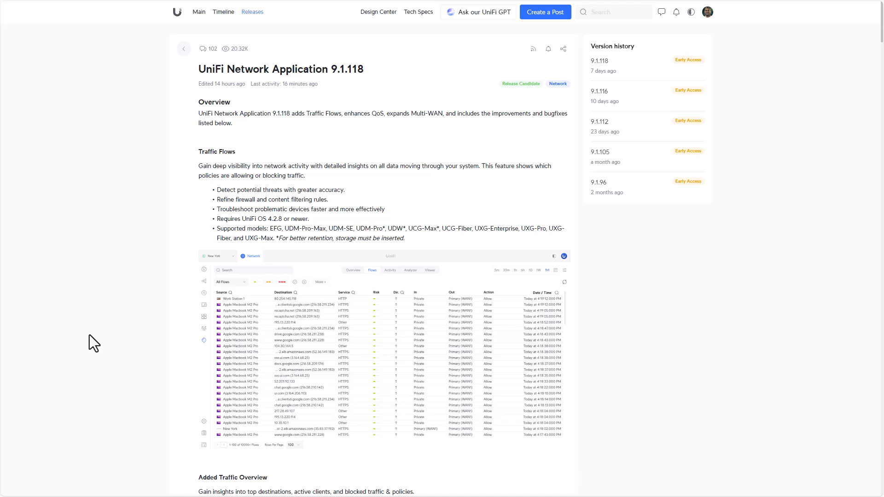
mouse_move(199, 141)
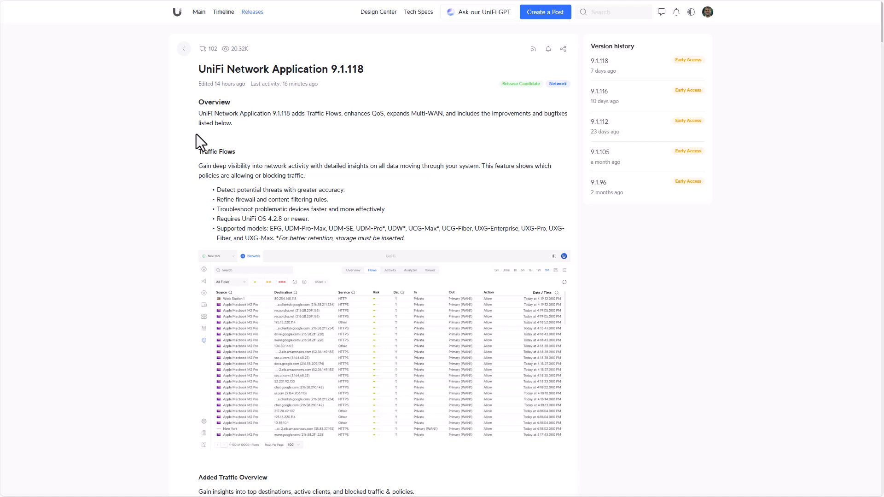
mouse_move(269, 69)
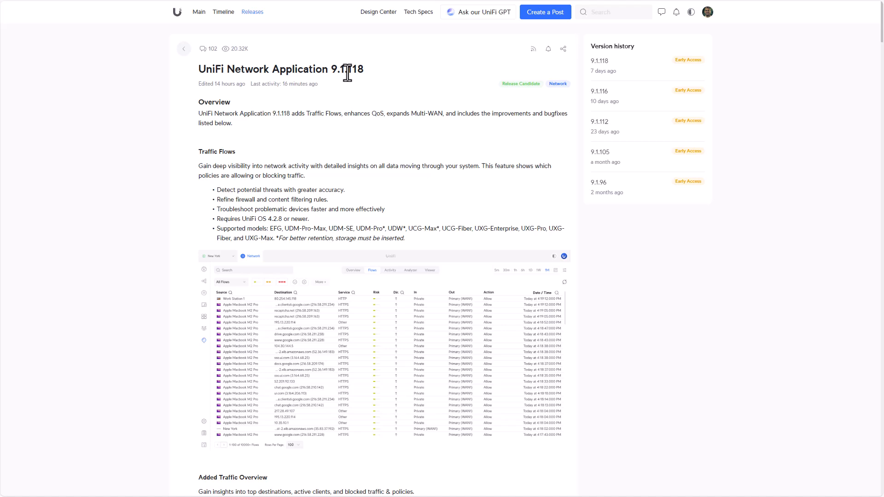
mouse_move(360, 119)
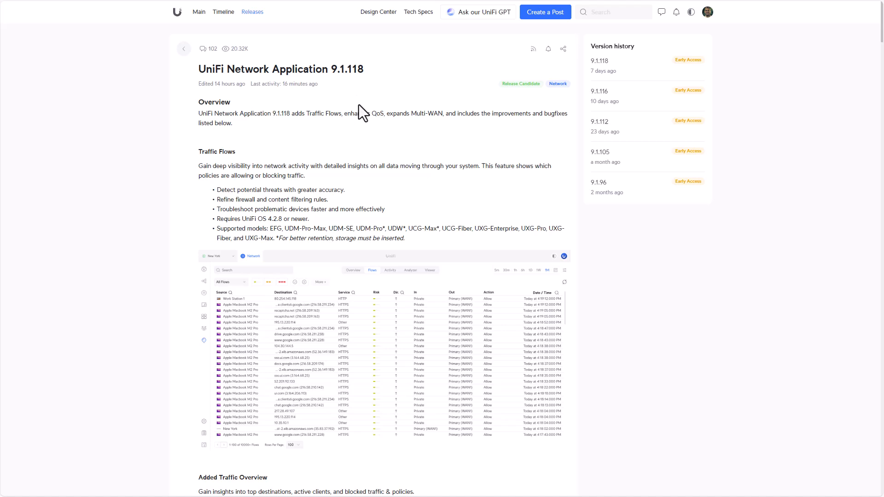
mouse_move(351, 113)
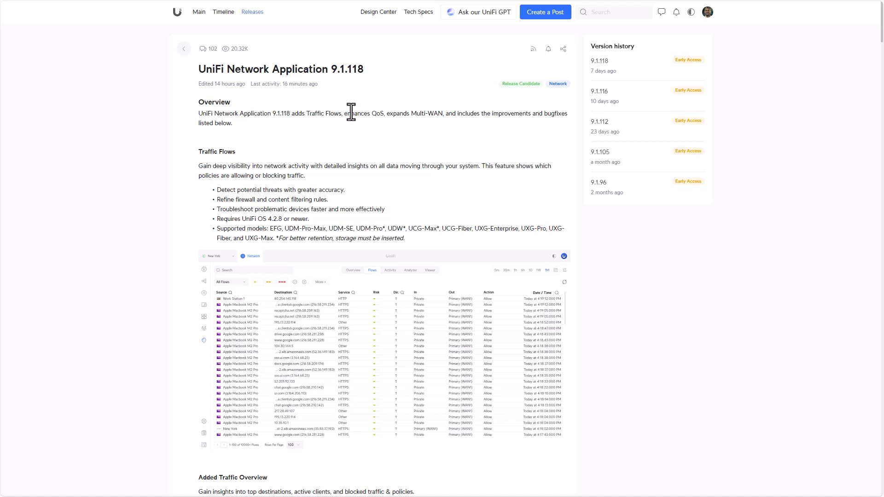
mouse_move(346, 111)
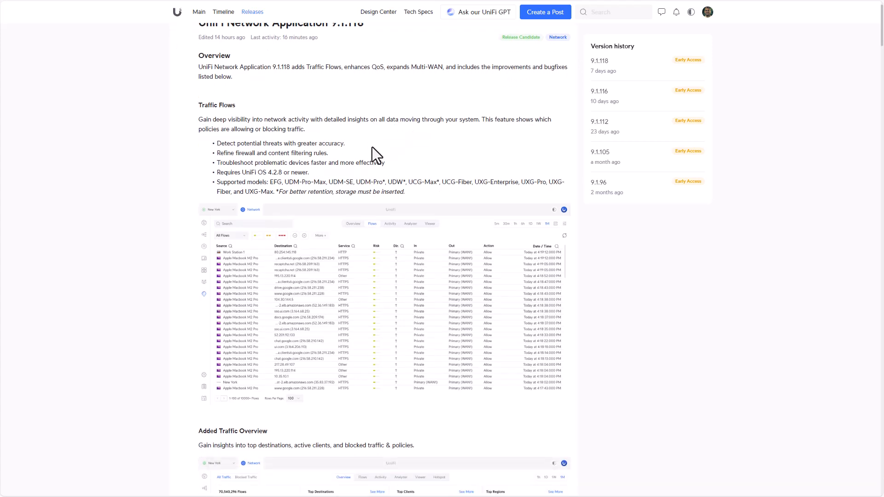
- Scroll the release notes down to the Enhanced QoS Rules section
scroll("down", 3)
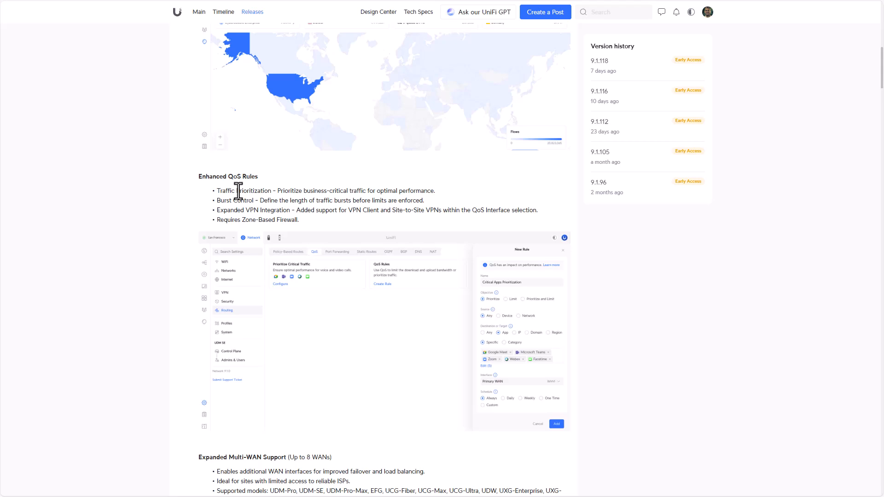
mouse_move(245, 204)
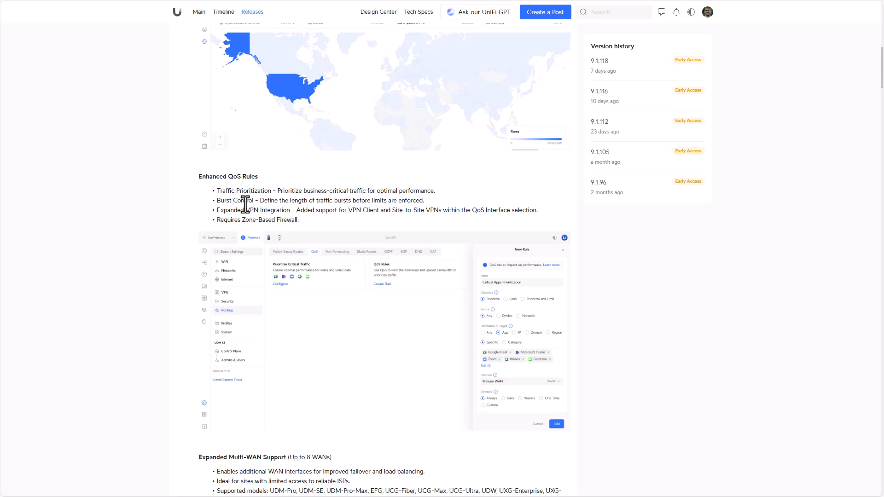
mouse_move(339, 229)
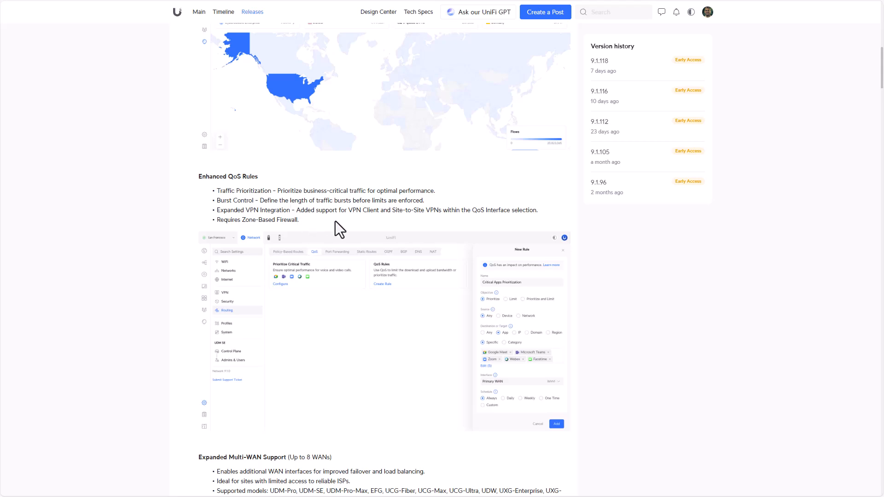
mouse_move(196, 143)
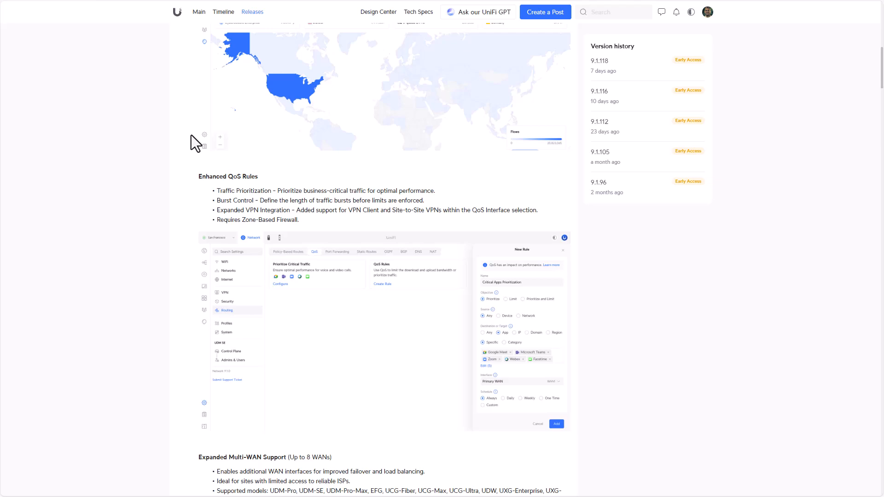
mouse_move(168, 100)
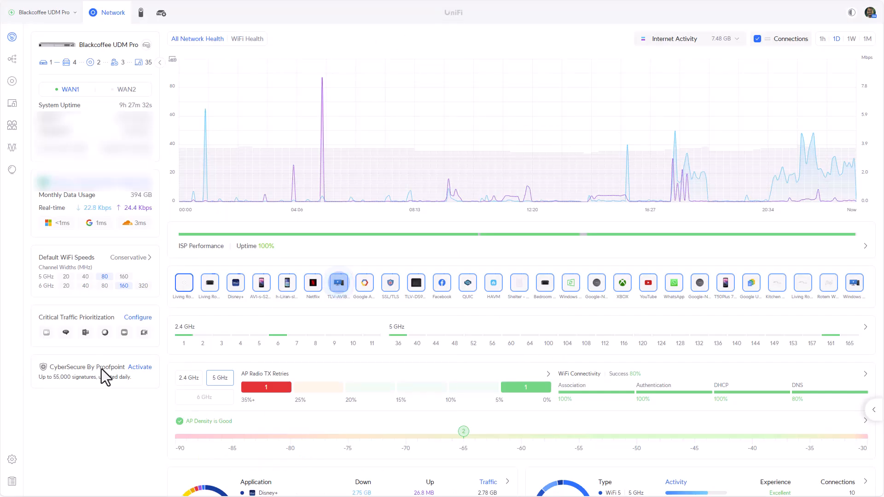
- Navigate to Settings > Routing > QoS to show critical traffic prioritization and QoS rules
left_click(11, 459)
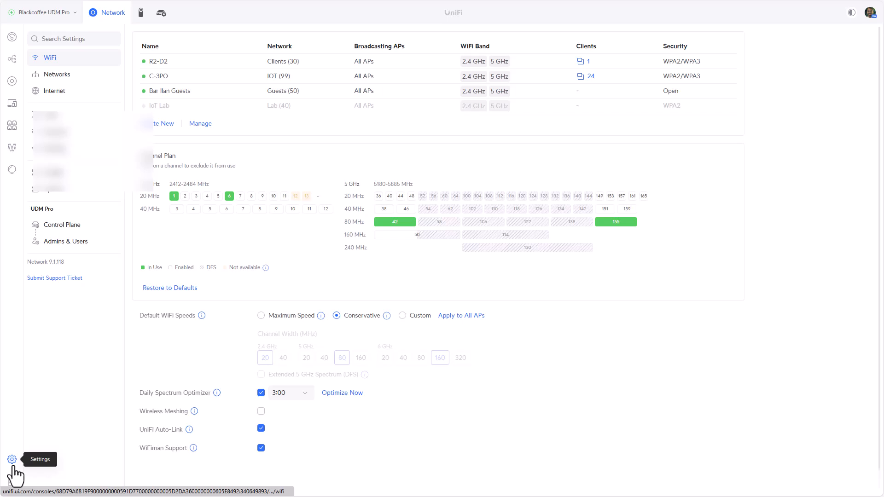
left_click(53, 148)
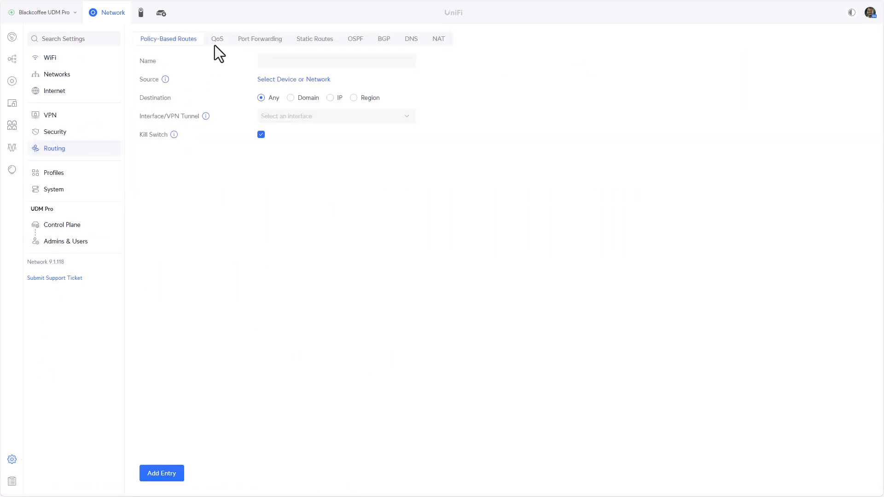
left_click(218, 39)
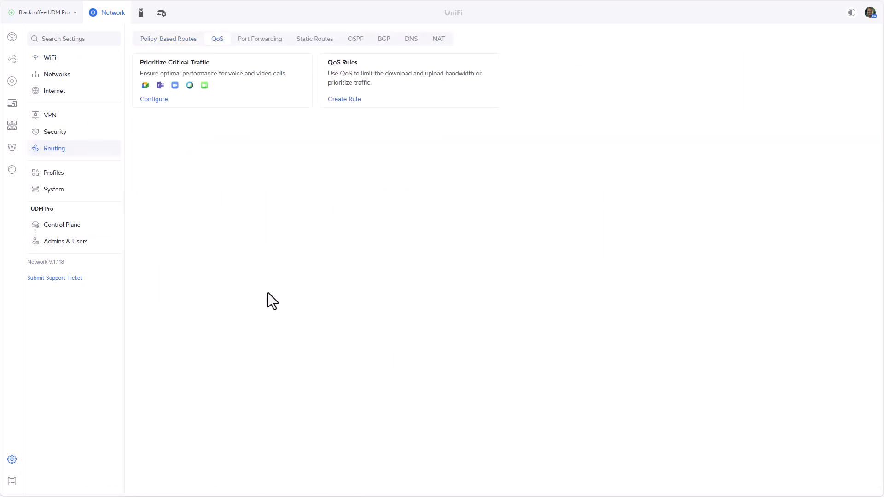
mouse_move(265, 283)
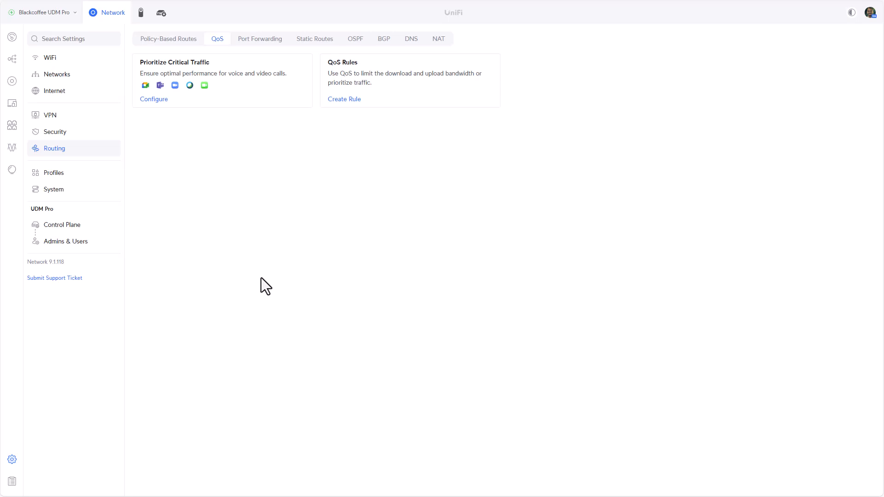
mouse_move(188, 94)
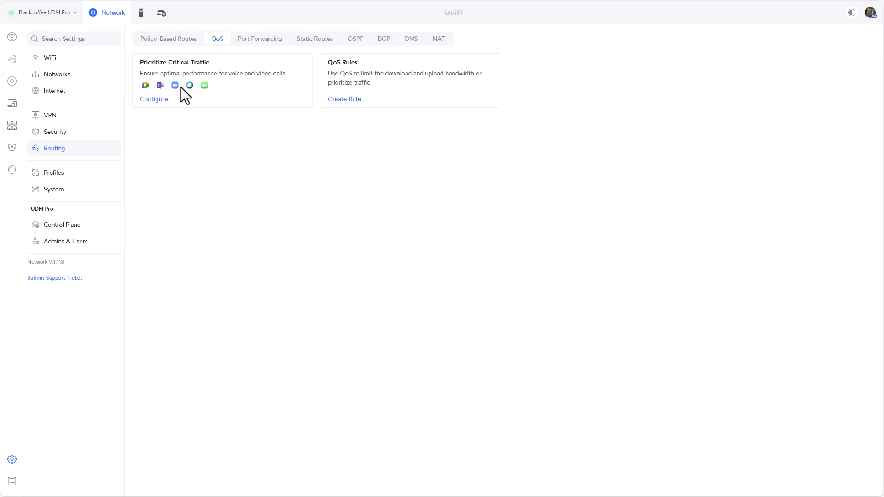
mouse_move(151, 114)
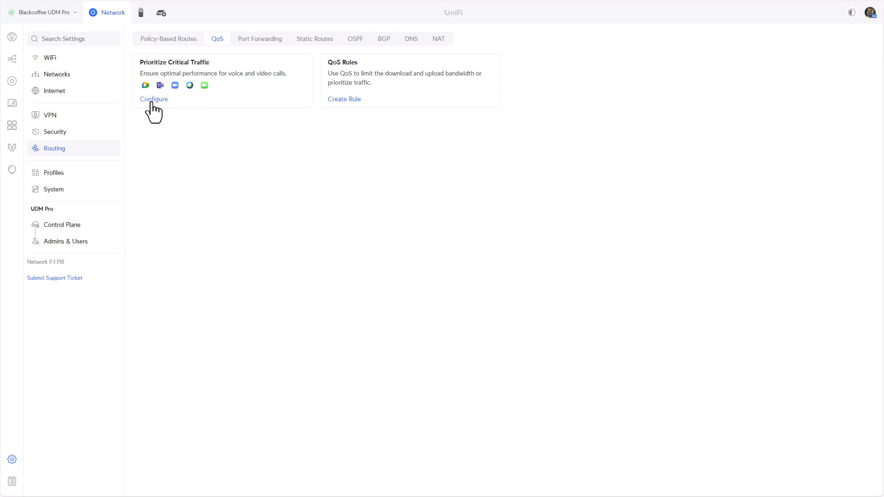
- Configure Prioritize Critical Traffic, opening a New Rule prefilled with Google Meet, Teams, Zoom, Webex and Facetime
left_click(154, 99)
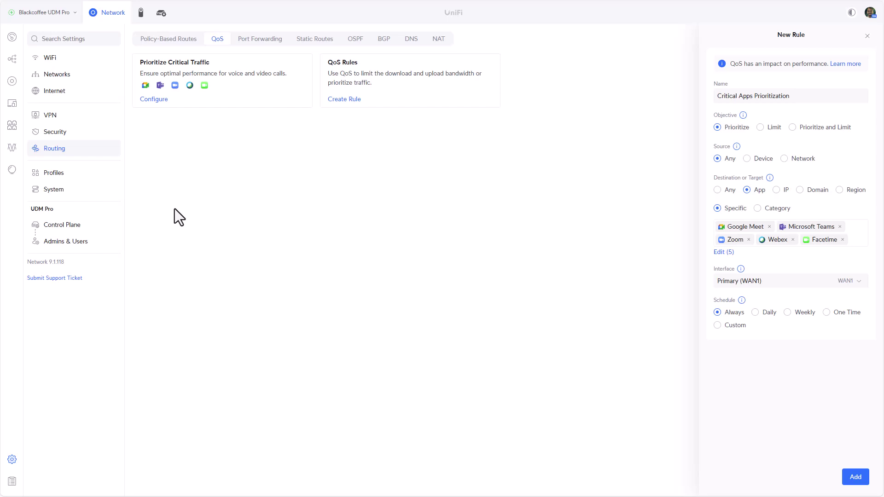
mouse_move(376, 168)
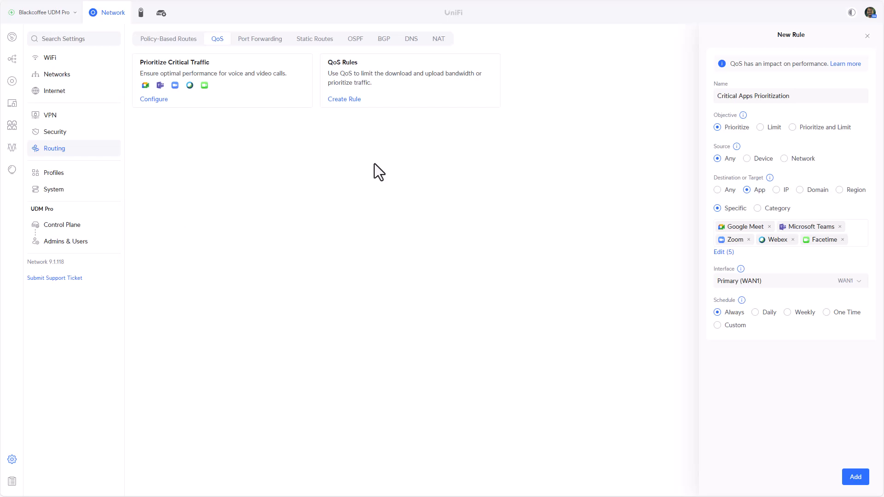
mouse_move(737, 81)
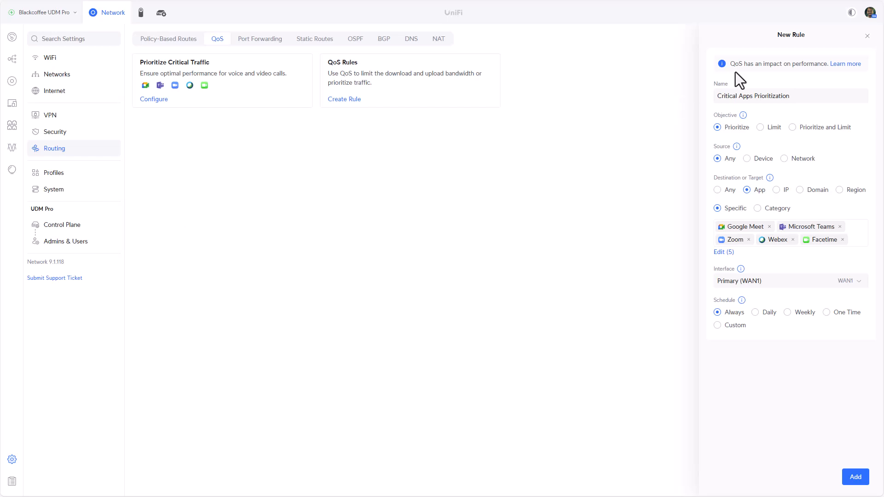
mouse_move(737, 91)
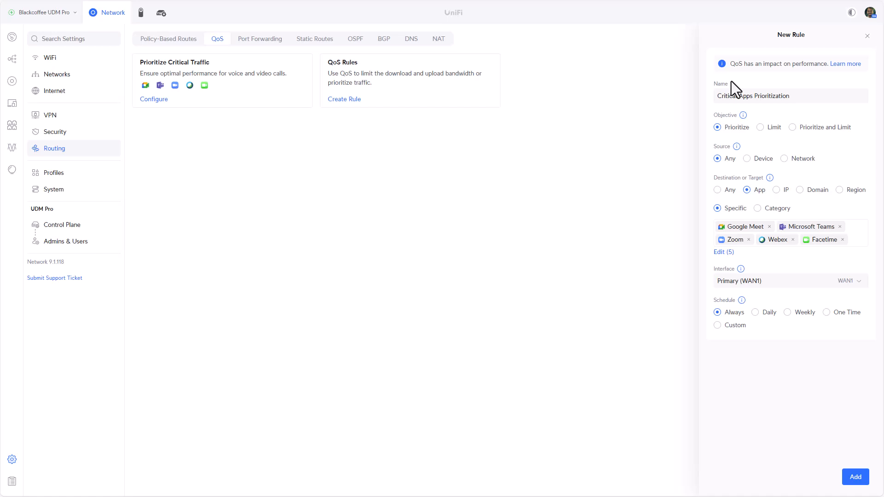
mouse_move(730, 133)
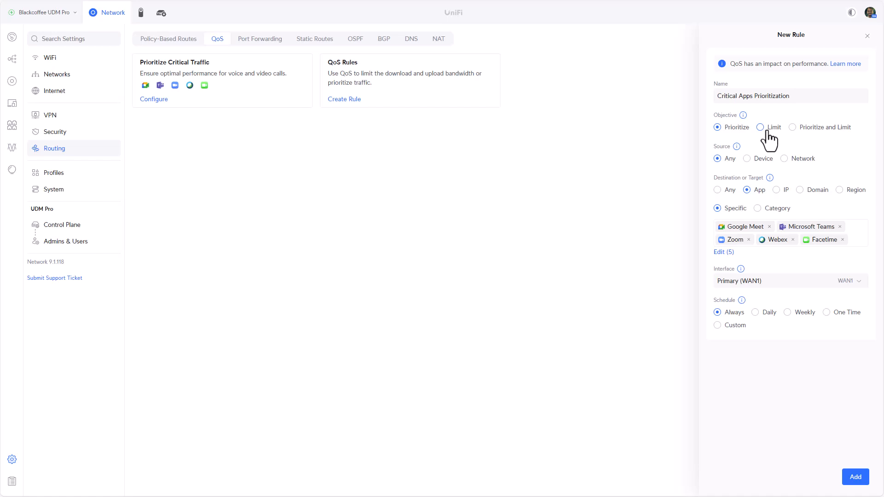
- Change the rule objective to Limit, then to Prioritize and Limit with bandwidth limit options
left_click(759, 127)
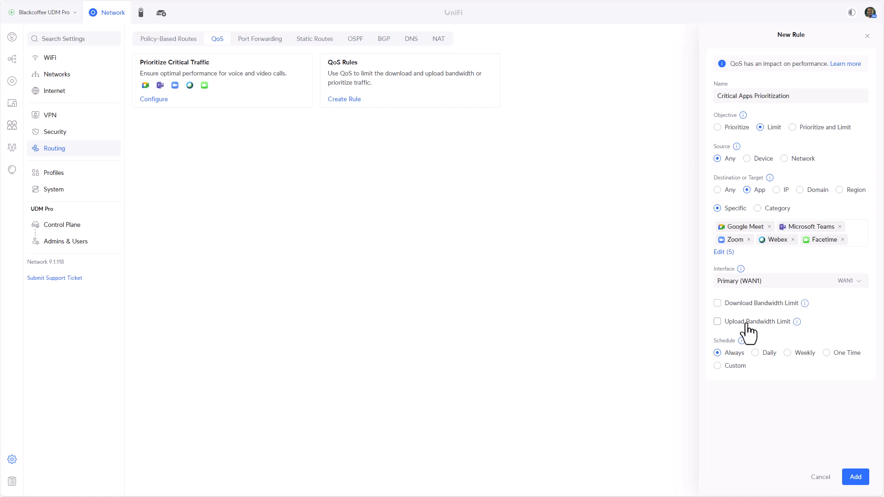
mouse_move(795, 258)
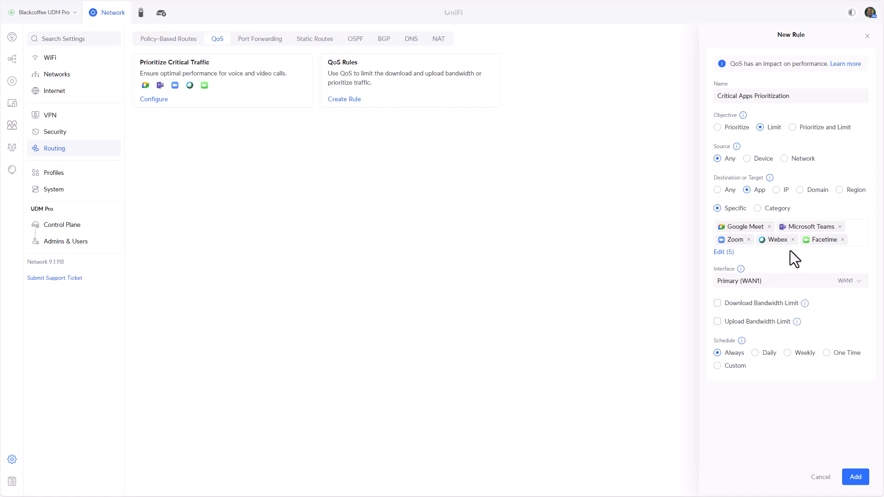
mouse_move(755, 323)
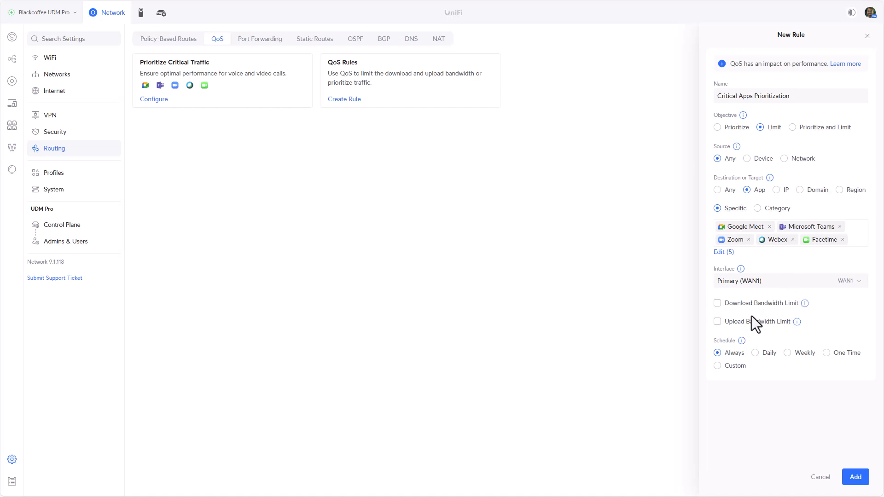
mouse_move(796, 171)
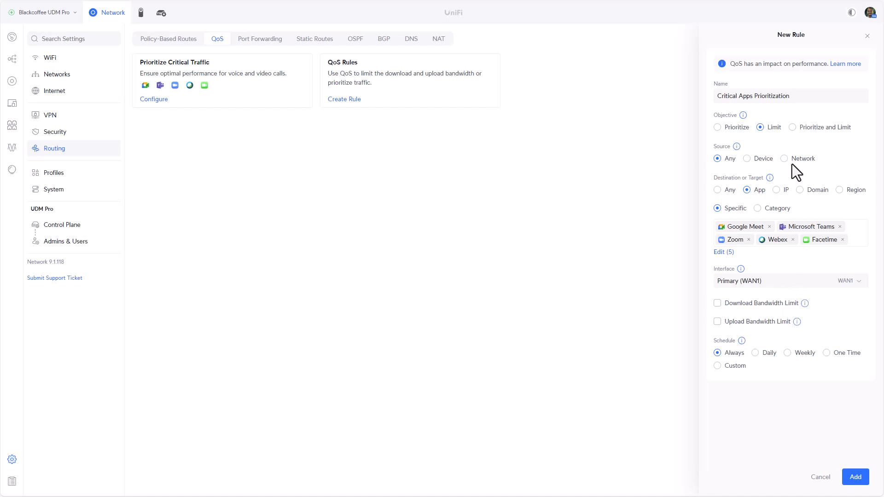
left_click(792, 127)
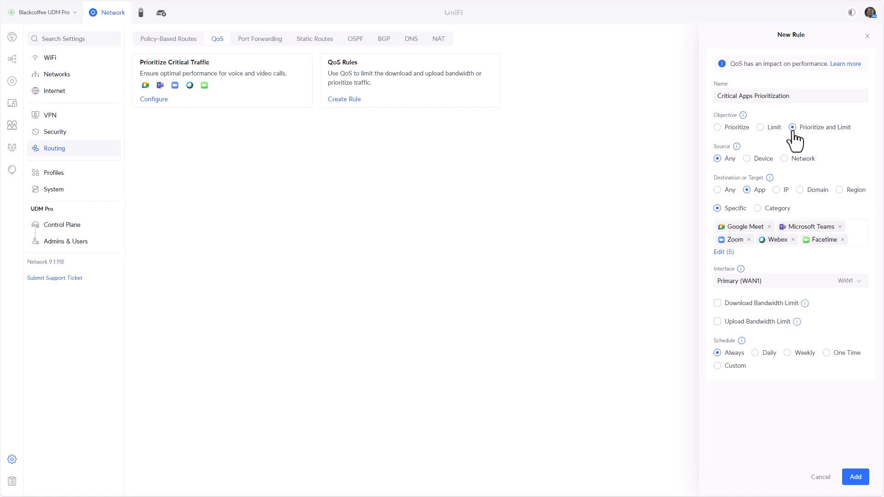
mouse_move(755, 136)
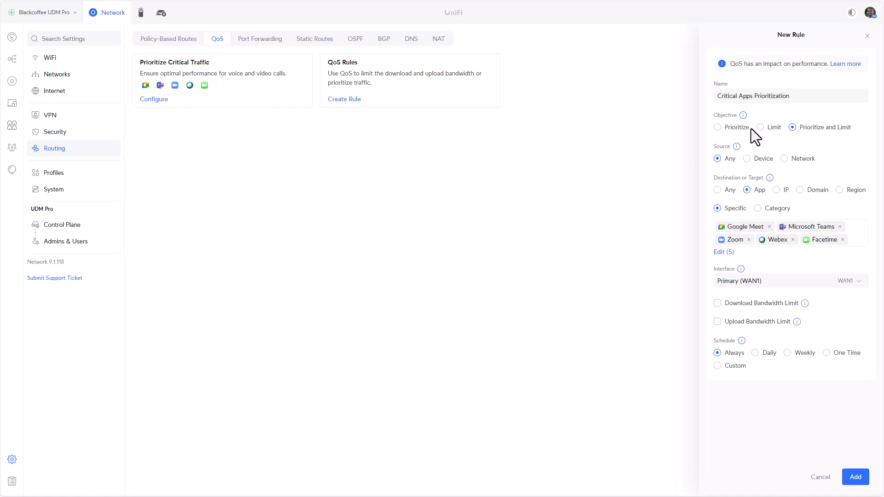
mouse_move(858, 143)
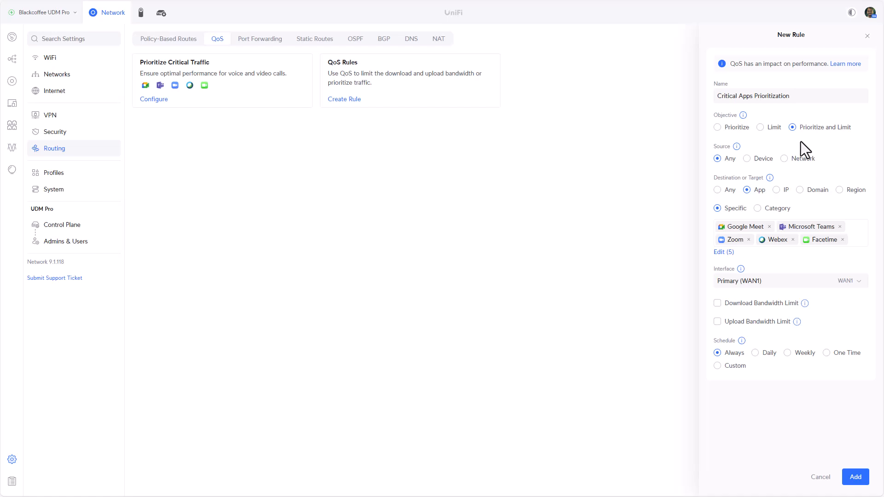
mouse_move(746, 170)
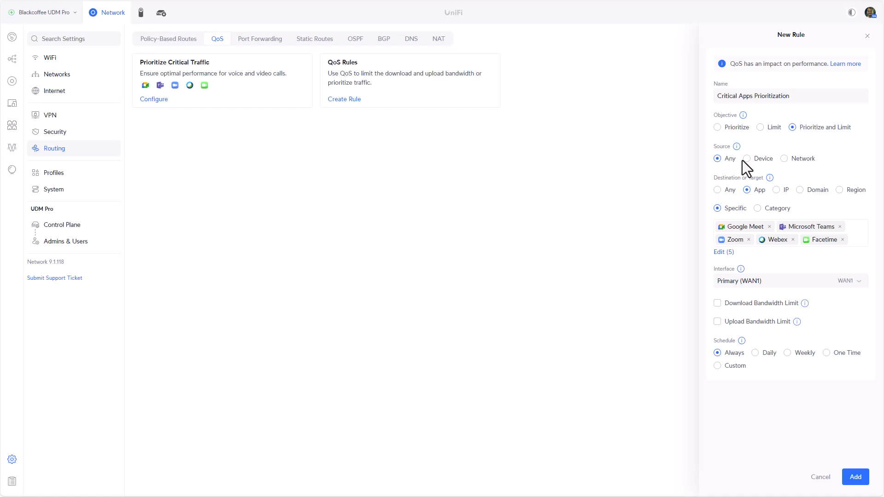
- Set the rule's source to Network instead of individual devices
left_click(745, 159)
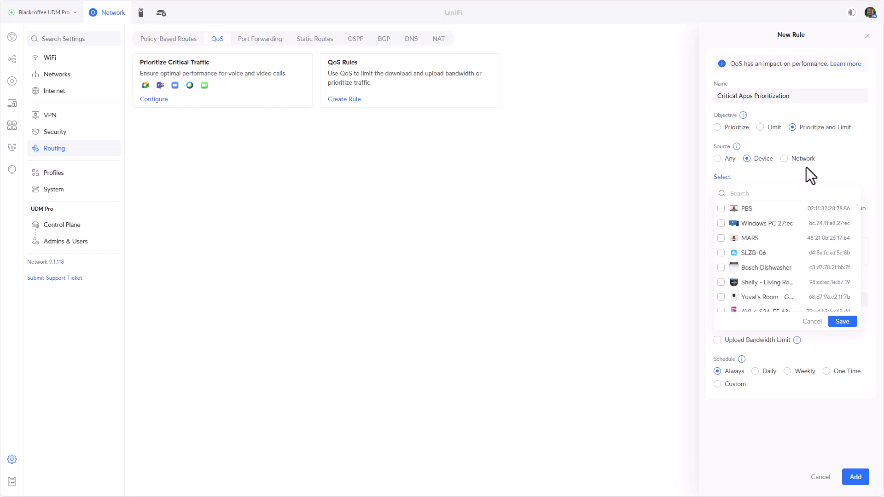
left_click(784, 158)
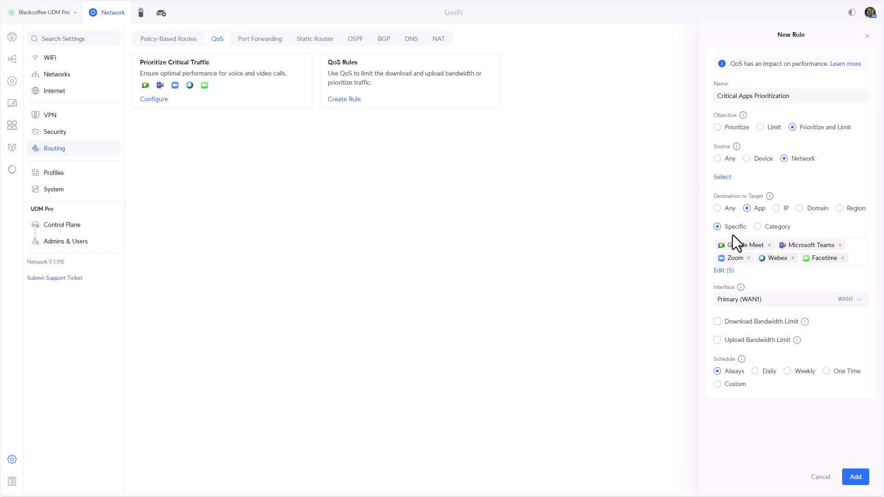
mouse_move(763, 163)
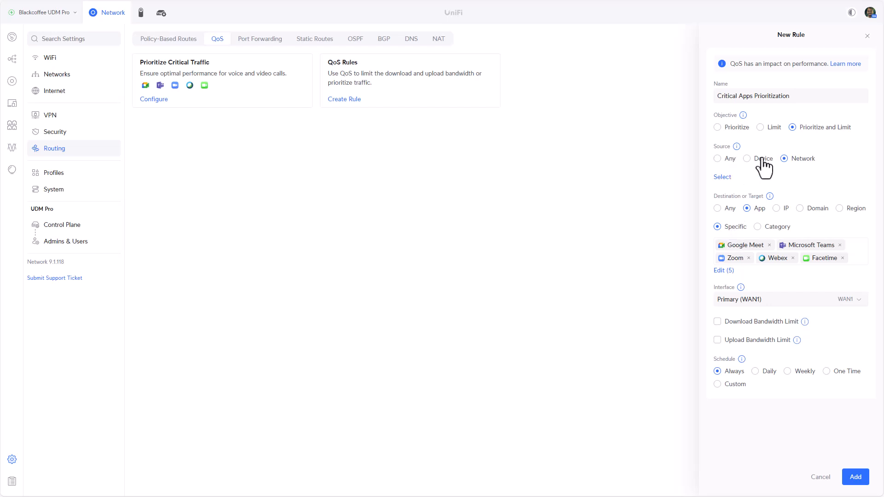
mouse_move(718, 210)
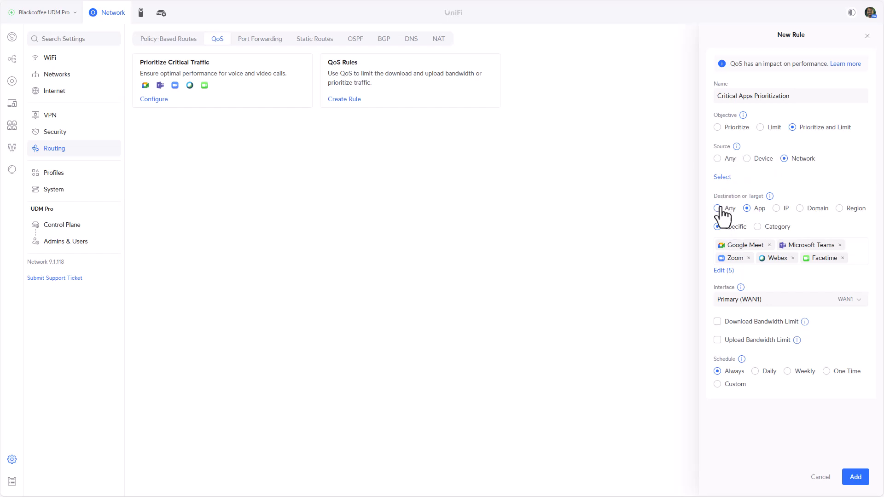
- Cycle destination types Any, App, IP and Domain, settle on Region, add Armenia and remove it again
left_click(717, 208)
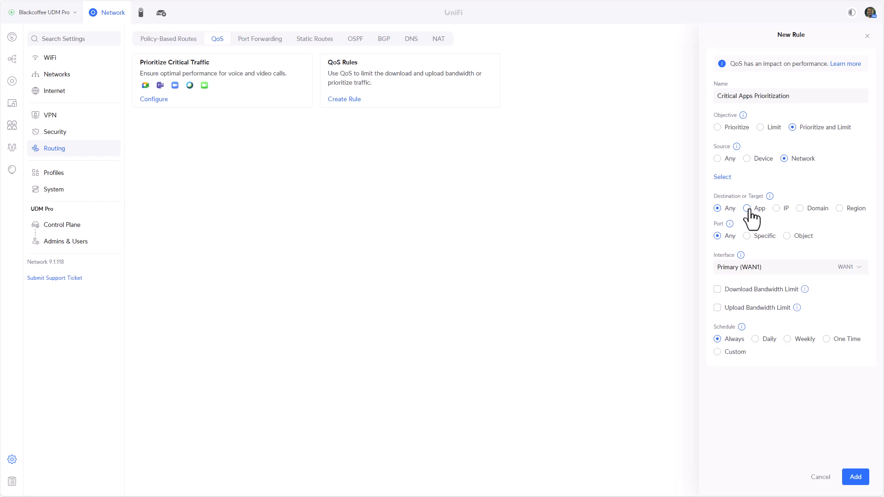
left_click(747, 208)
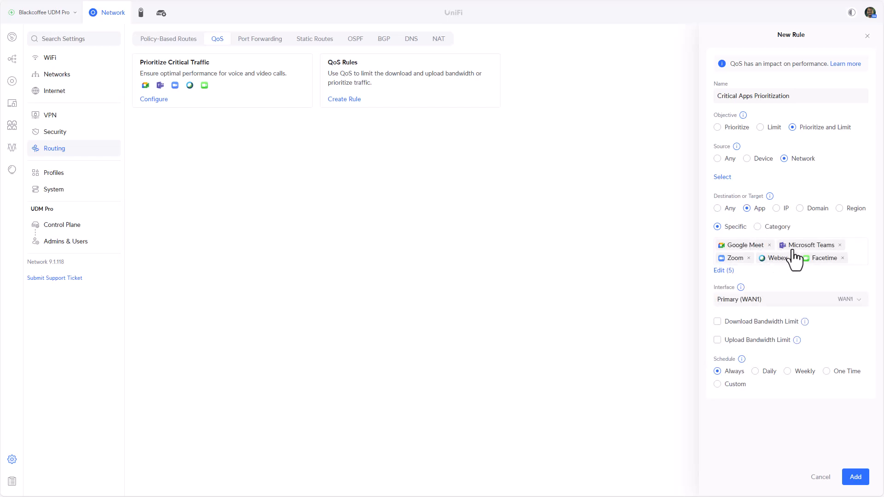
left_click(780, 208)
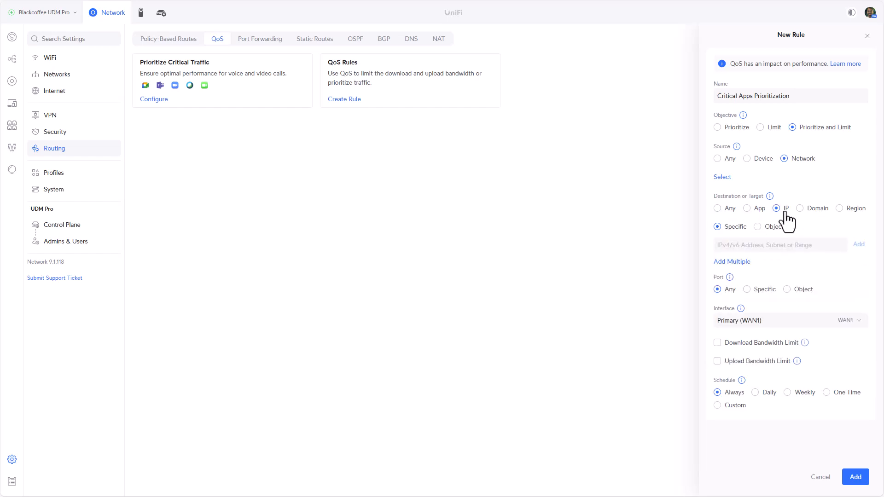
left_click(799, 208)
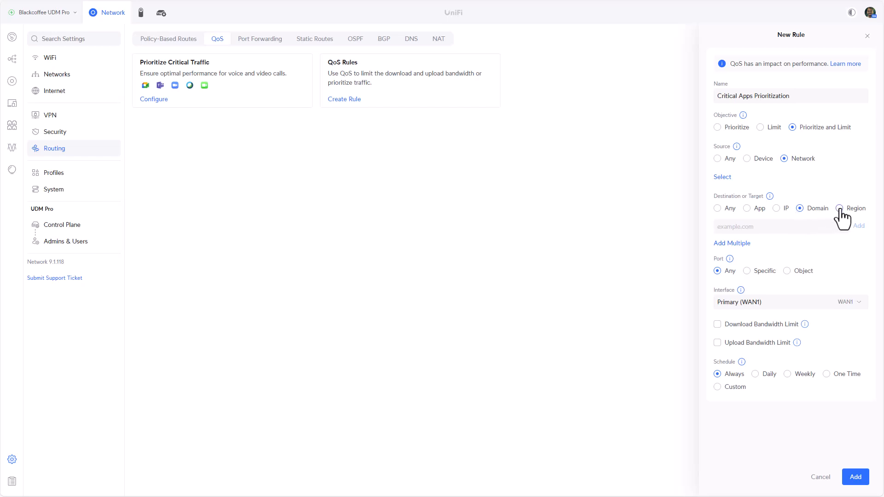
left_click(838, 209)
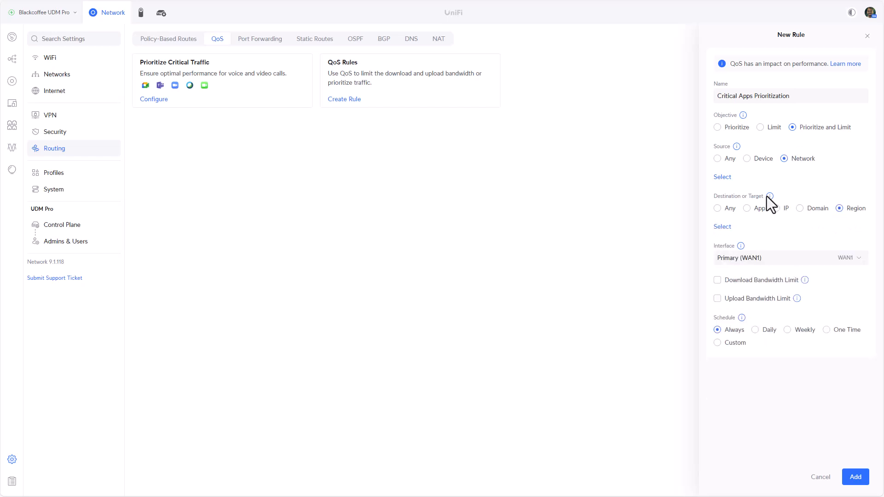
left_click(722, 227)
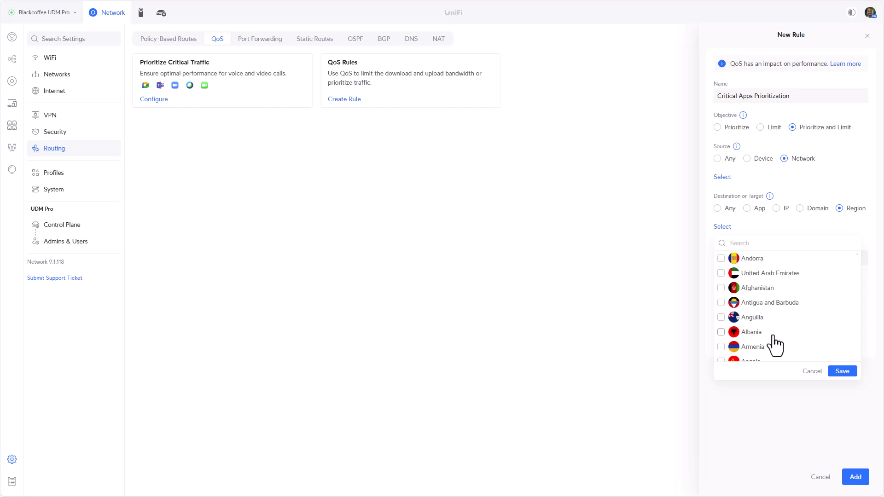
left_click(720, 346)
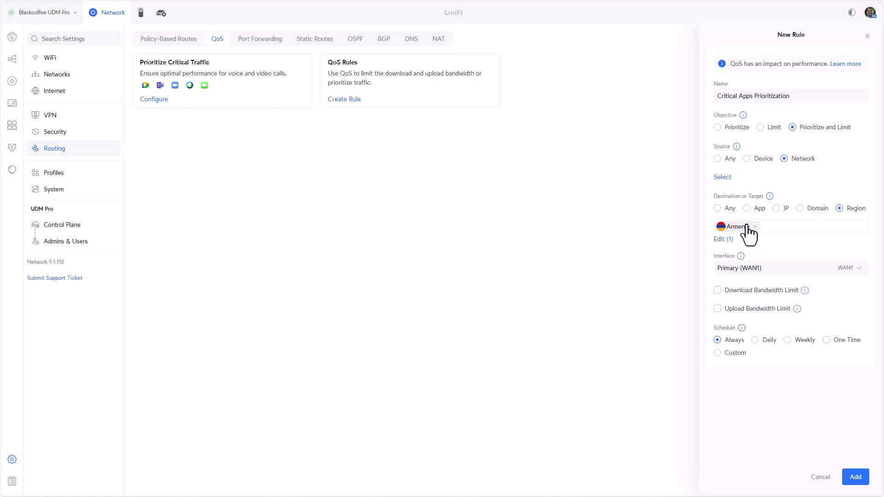
left_click(750, 227)
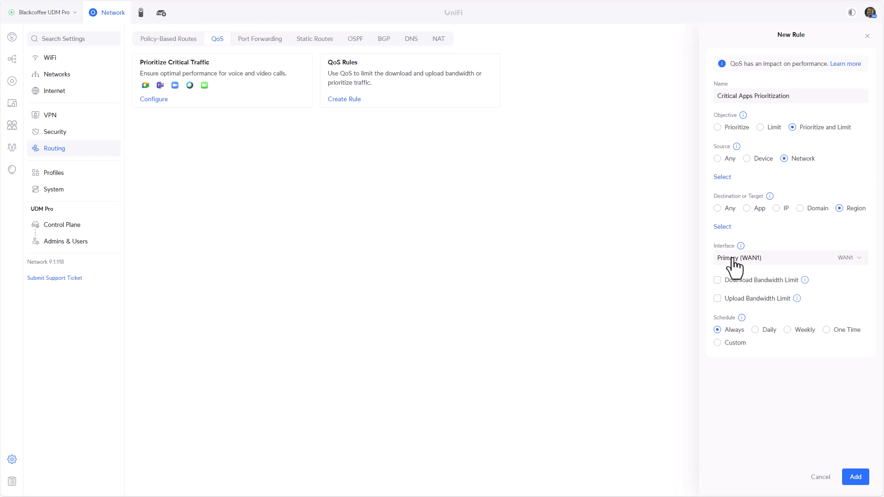
- Apply the rule to All WANs and try Daily, Weekly and Custom date-range schedules
left_click(790, 258)
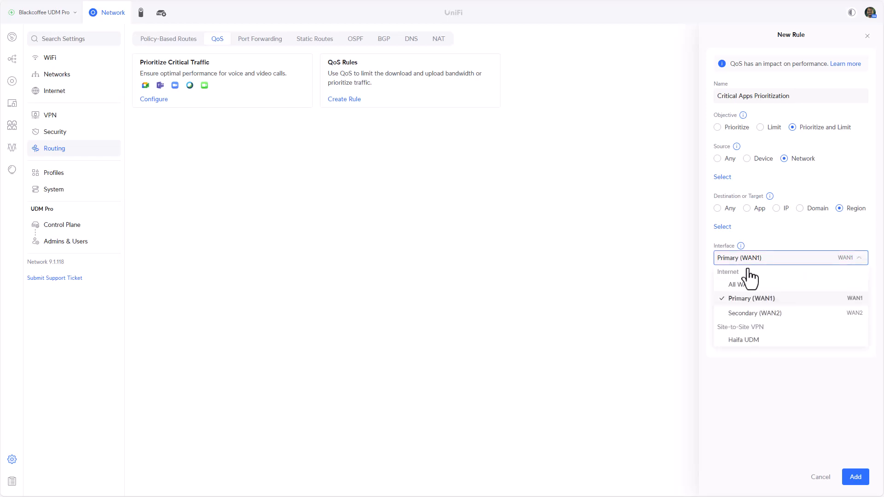
left_click(740, 283)
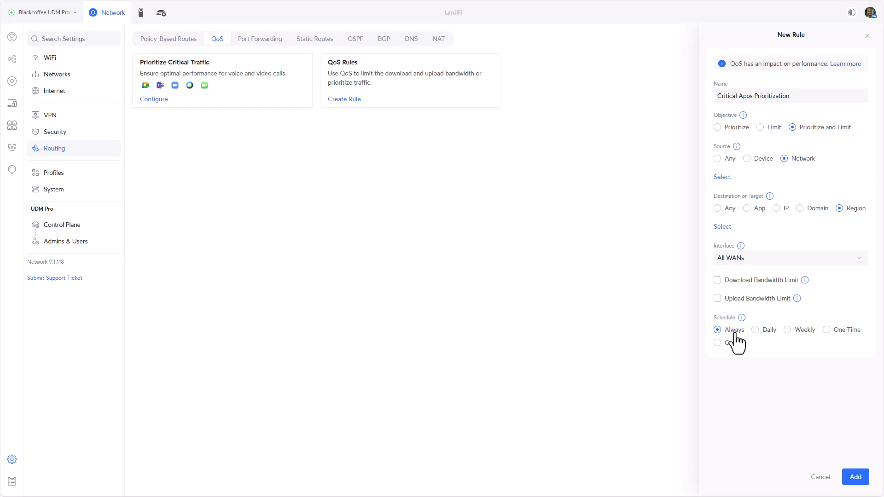
left_click(755, 330)
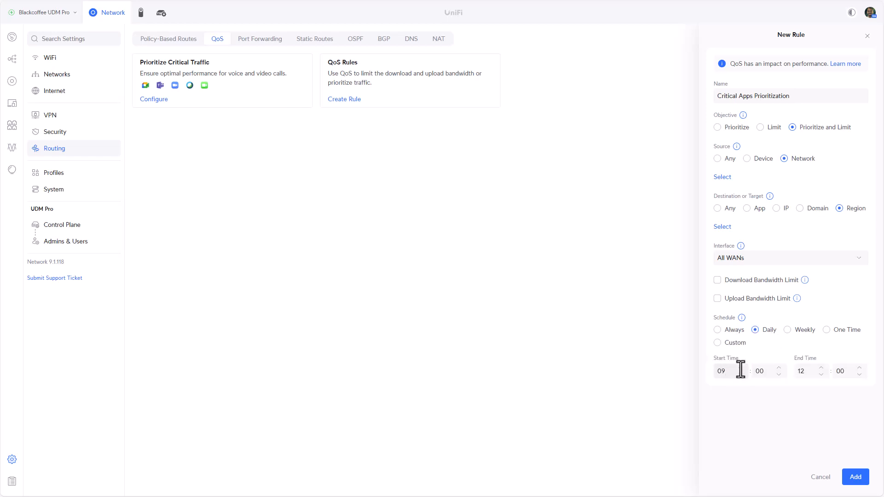
mouse_move(794, 363)
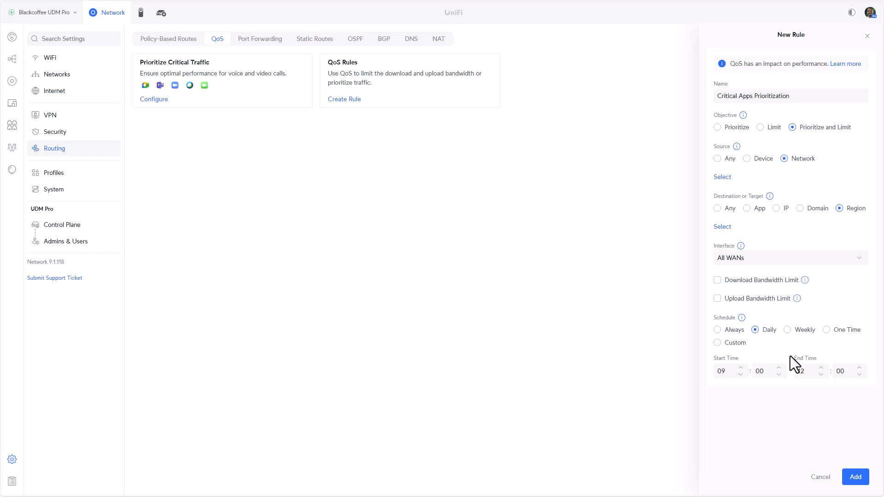
left_click(787, 330)
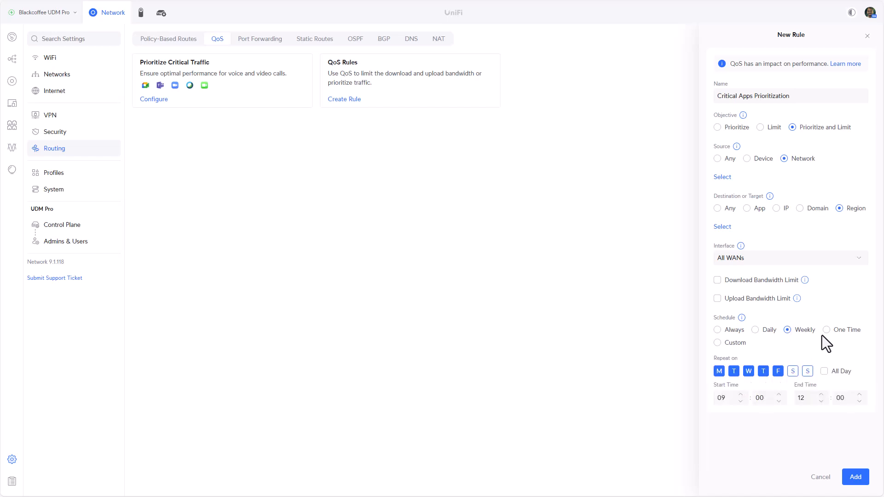
left_click(716, 342)
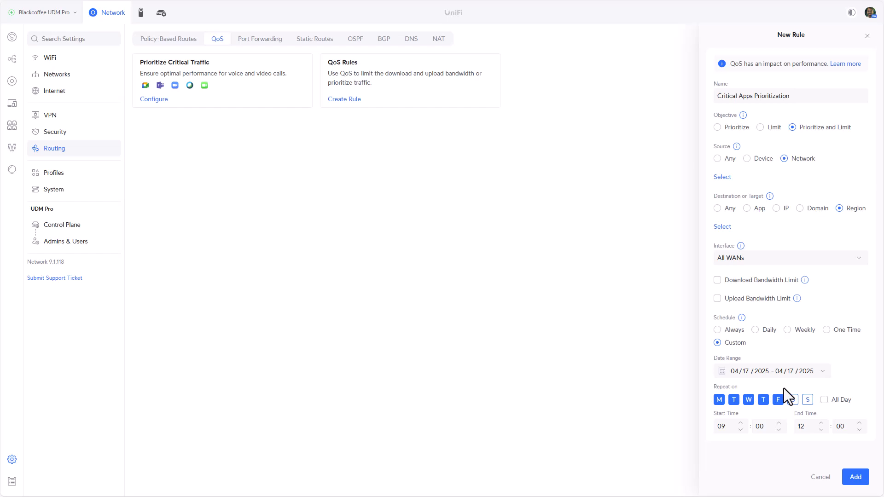
mouse_move(790, 409)
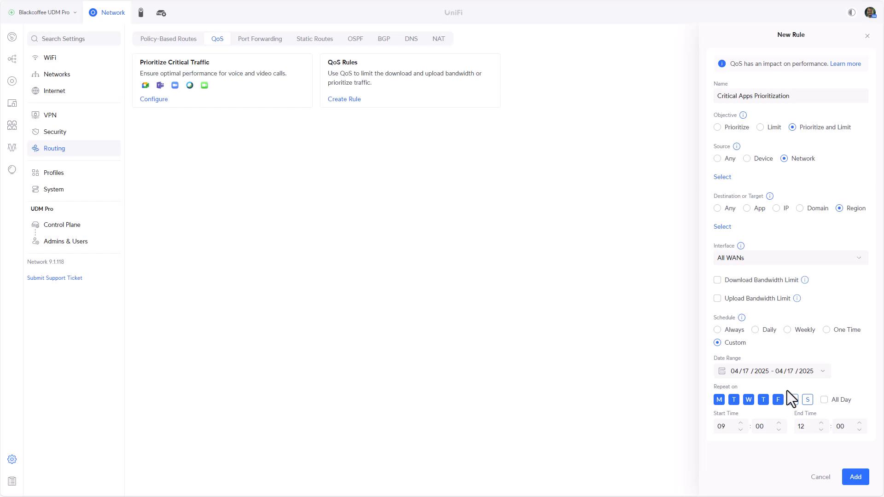
- Reset the draft back to the Prioritize Critical Traffic defaults for the five call apps
left_click(793, 400)
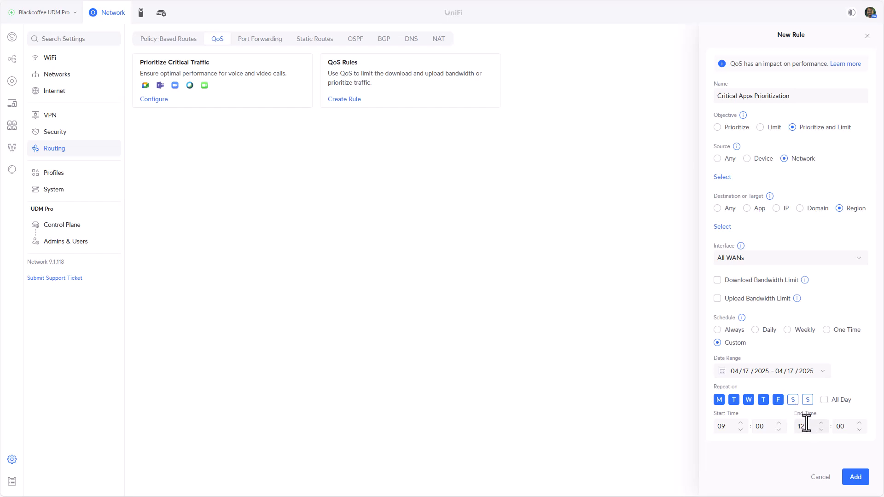
left_click(717, 127)
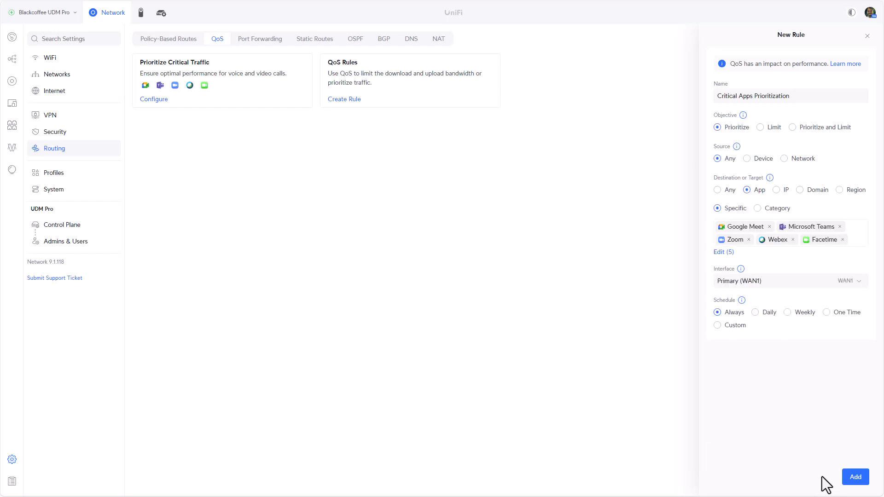
mouse_move(866, 36)
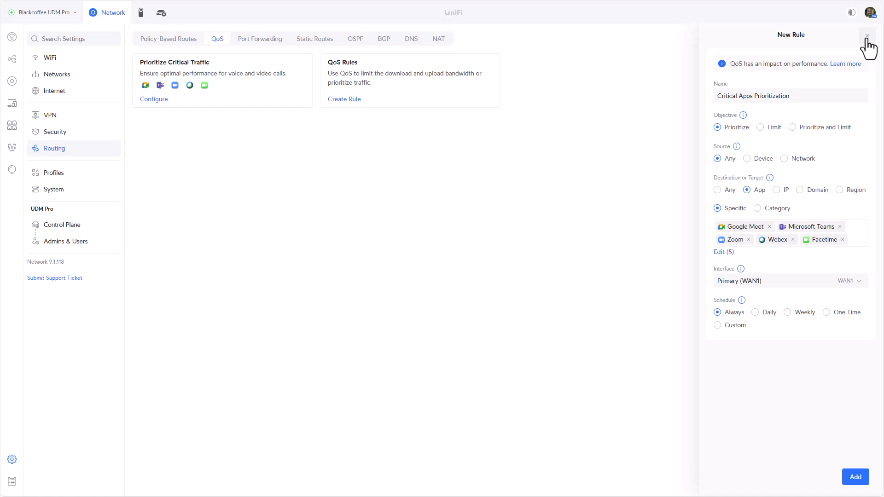
- Recreate the Critical Apps Prioritization rule on all WANs with a weekly 09:00–12:00 schedule and add it
left_click(867, 37)
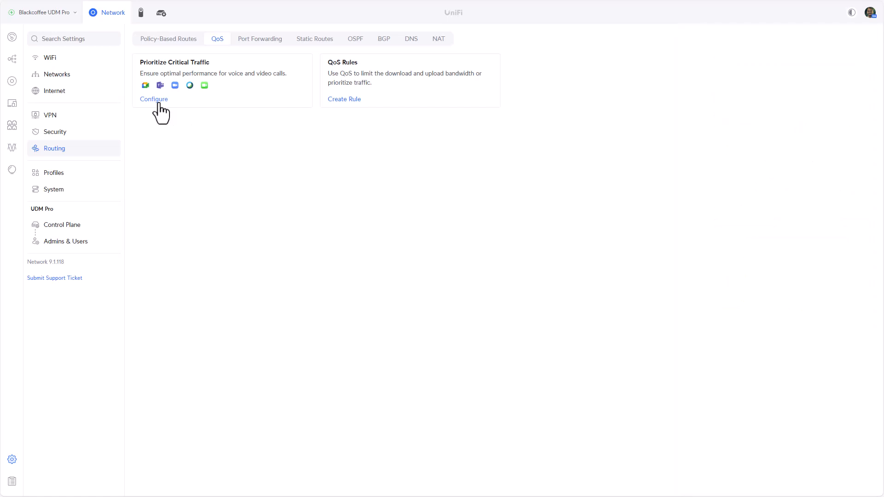
left_click(154, 100)
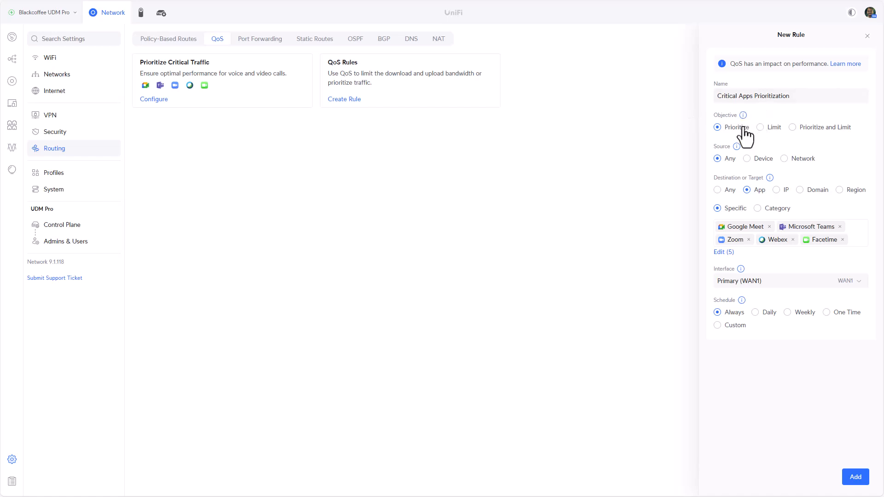
mouse_move(755, 165)
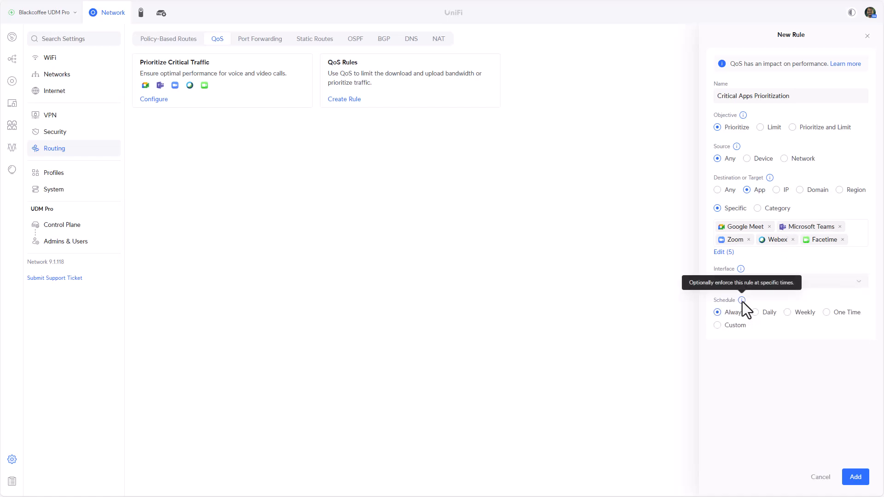
mouse_move(750, 343)
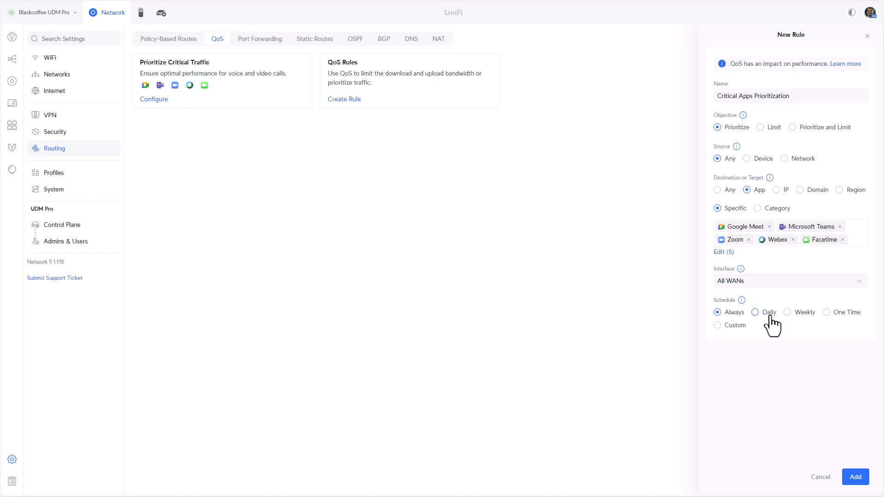
left_click(788, 312)
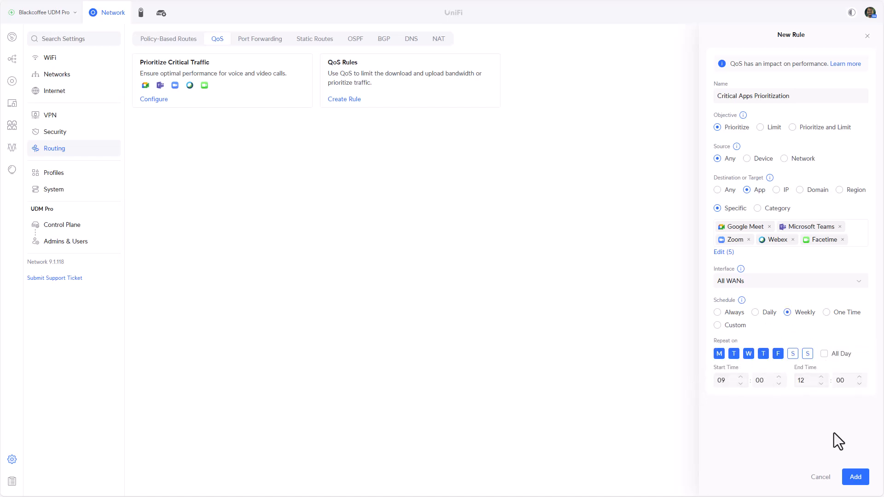
left_click(855, 477)
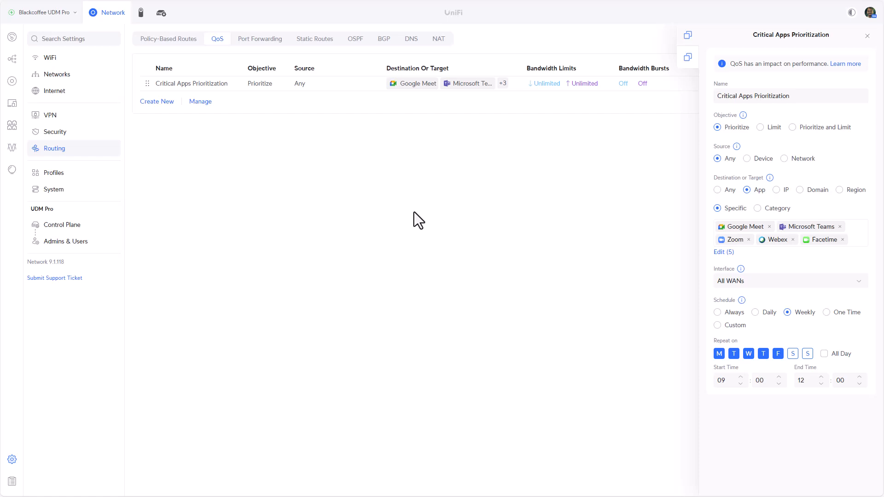
mouse_move(157, 108)
type("fvbcvbc")
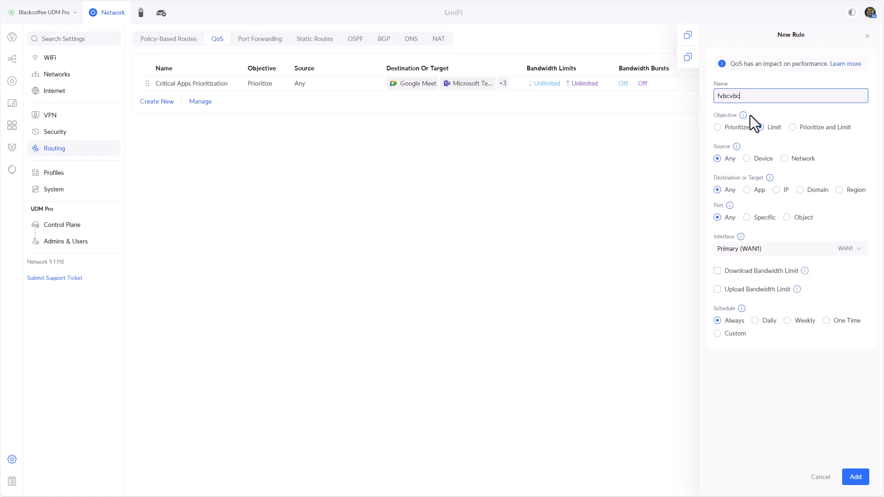
- Make the new rule a Limit rule with the IOT (99) network as its source
left_click(759, 127)
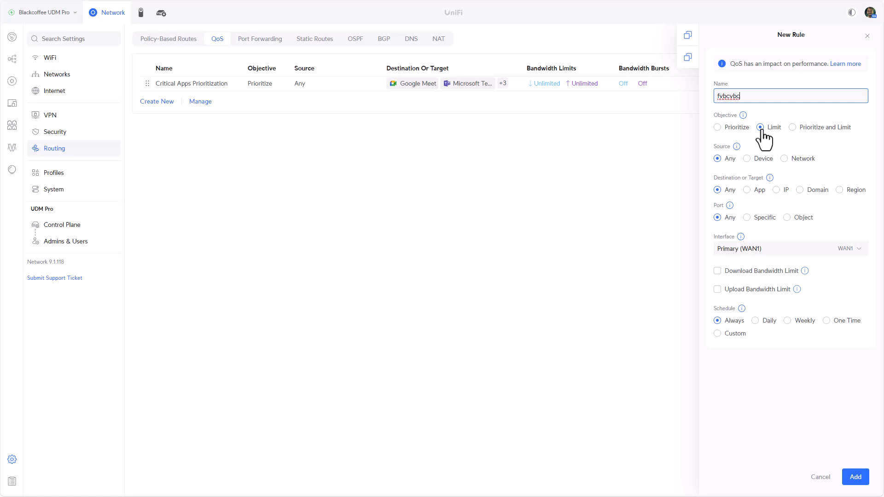
left_click(785, 159)
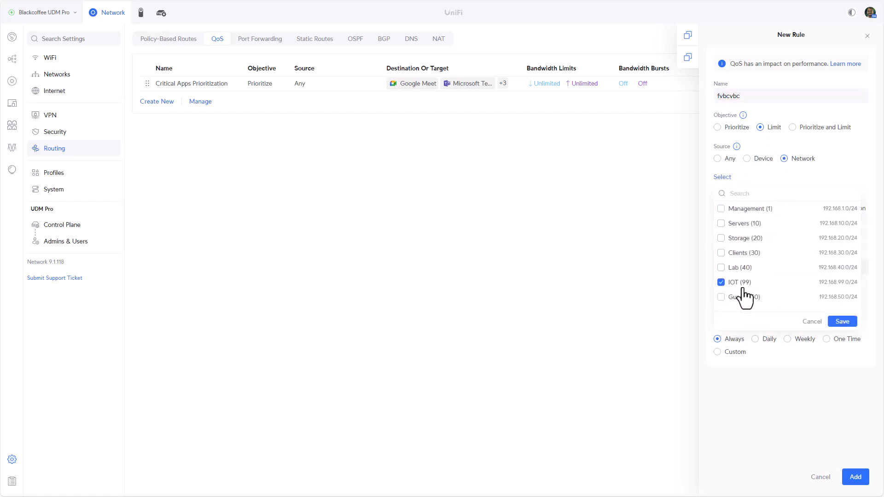
left_click(841, 321)
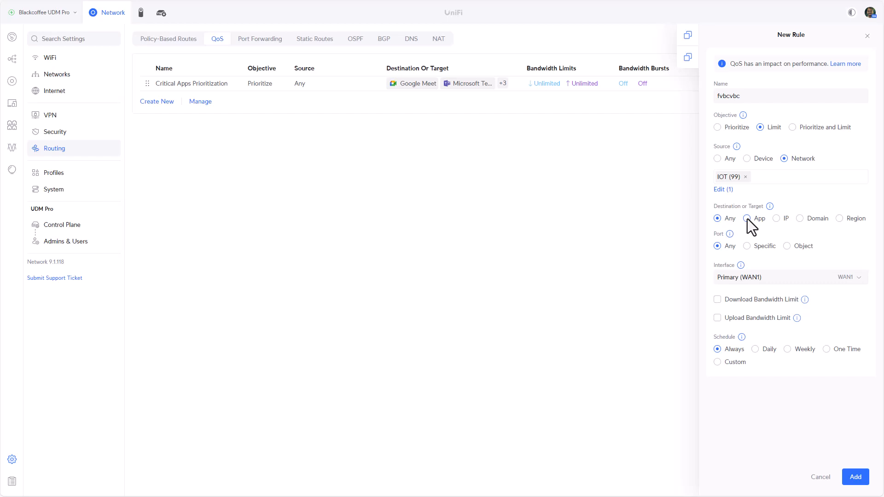
- Set the destination region to China and apply the rule to all WANs
left_click(838, 218)
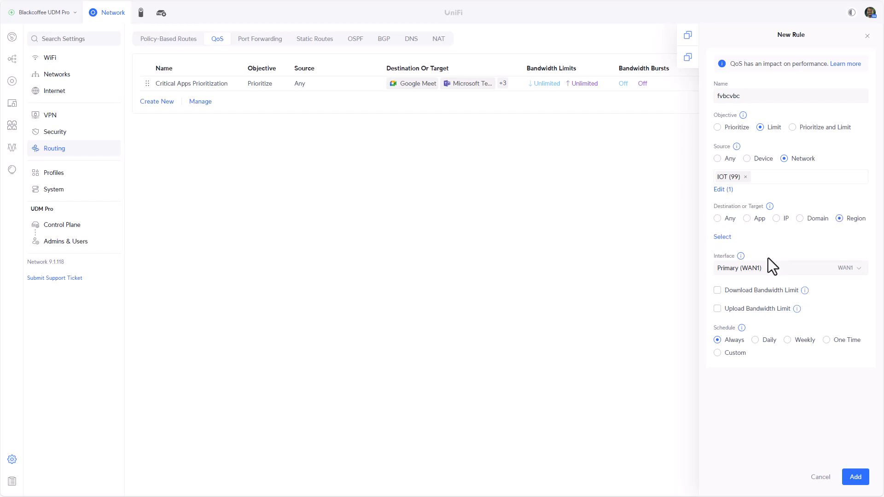
left_click(722, 236)
type("chi")
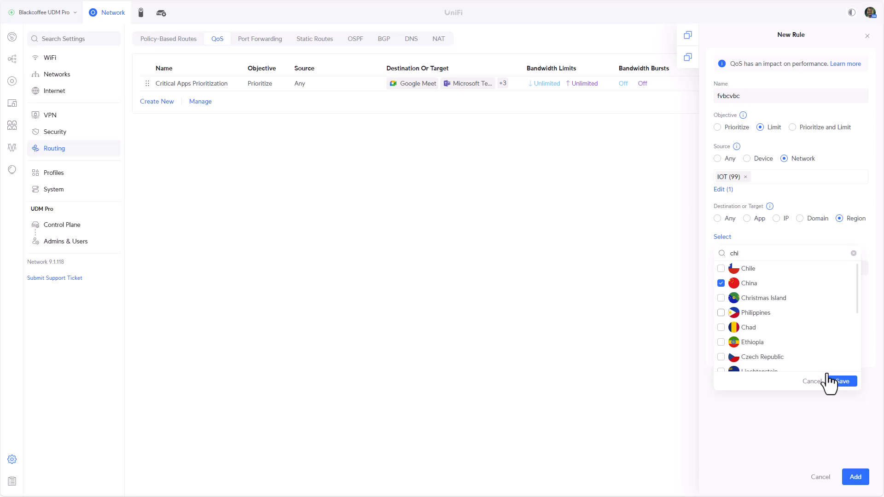
left_click(838, 381)
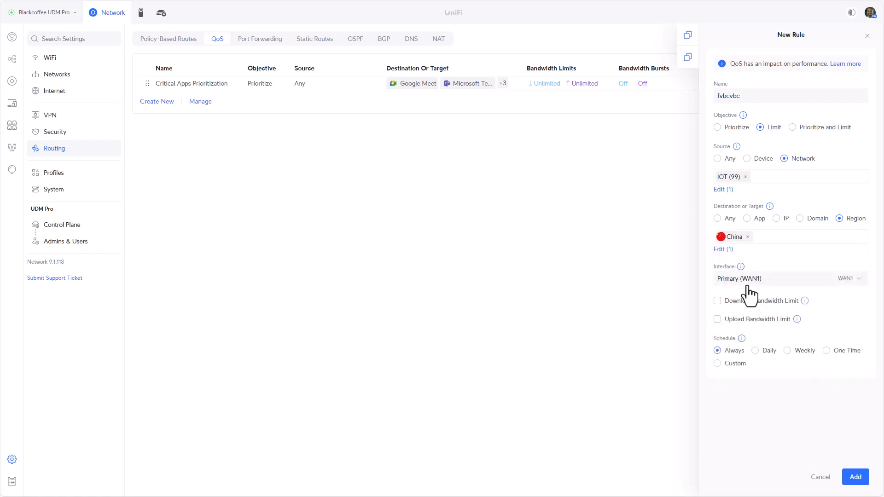
left_click(789, 279)
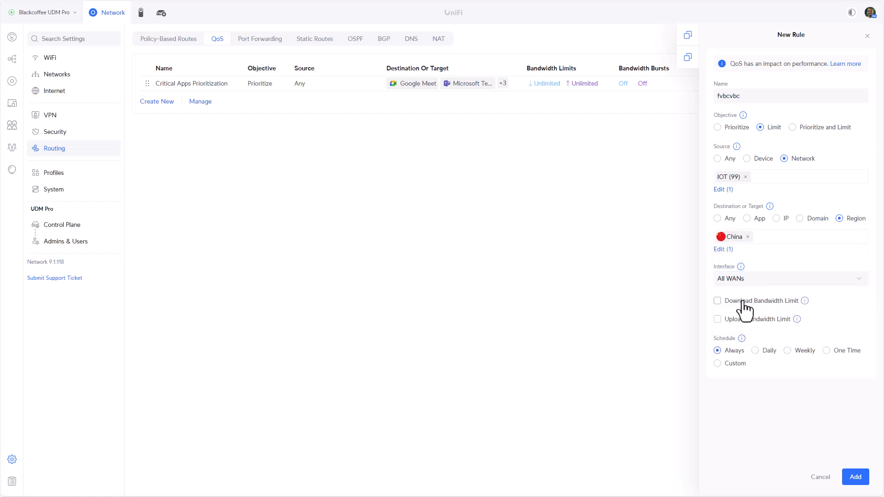
- Enable 10 Mbps download and upload limits and add the fvbcvbc IOT-to-China rule to the QoS table
left_click(717, 300)
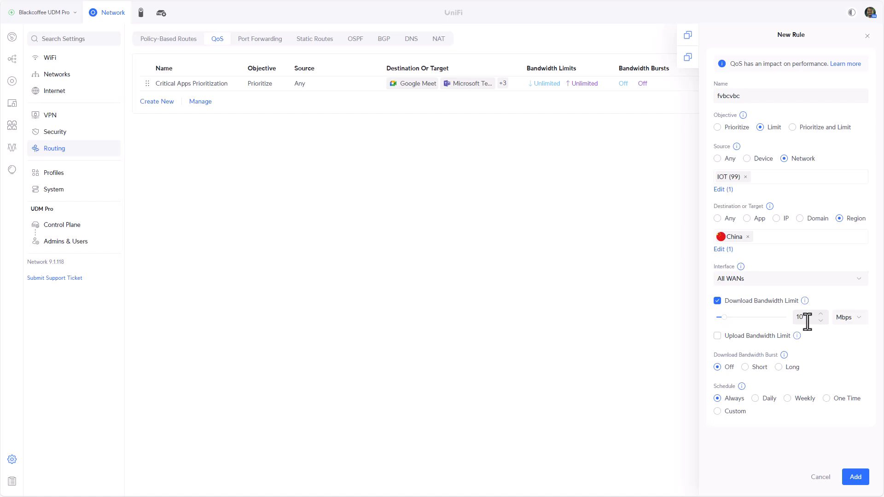
left_click(718, 336)
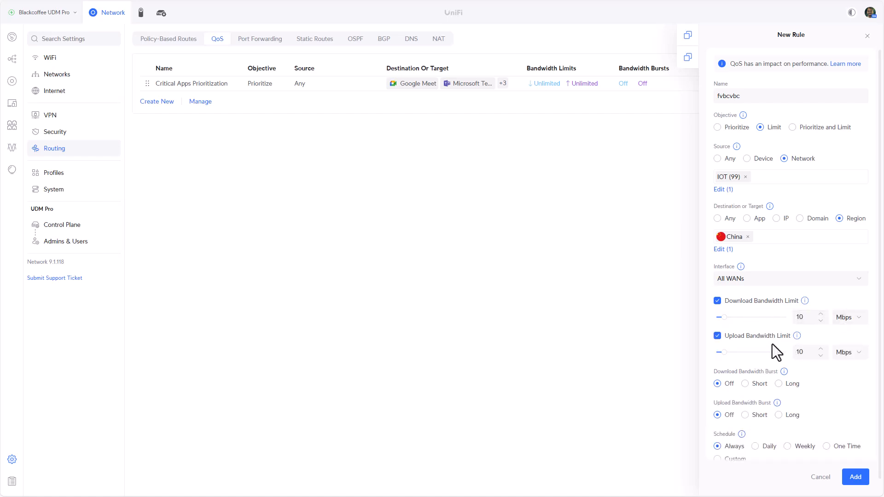
scroll("down", 3)
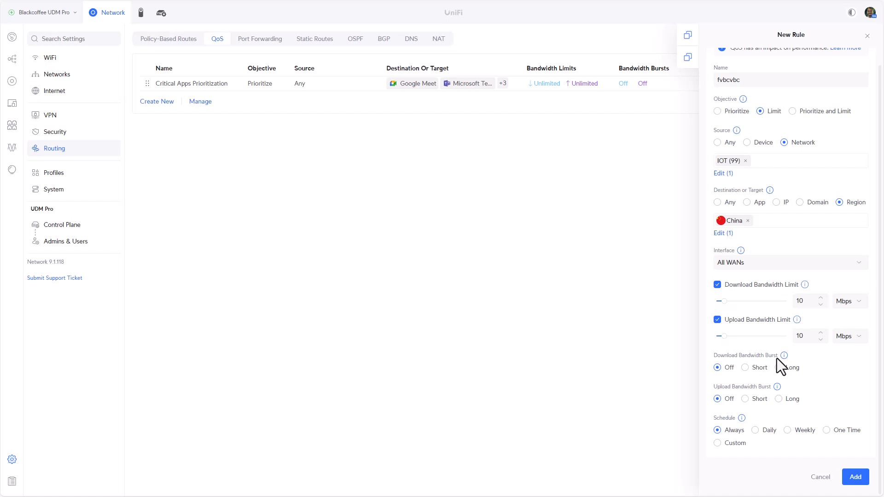
mouse_move(773, 385)
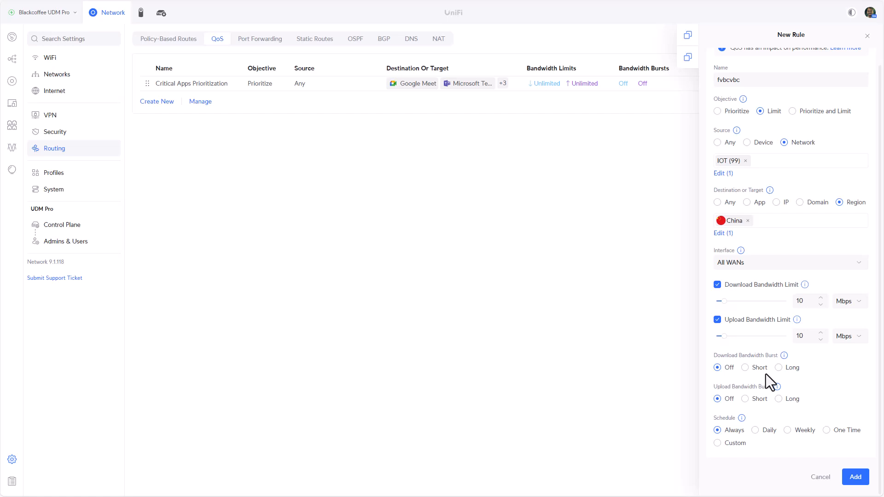
mouse_move(777, 418)
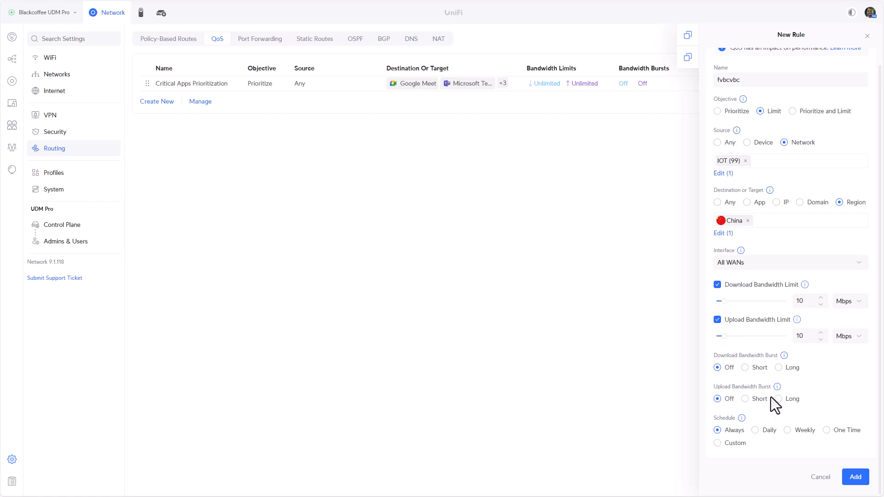
mouse_move(734, 437)
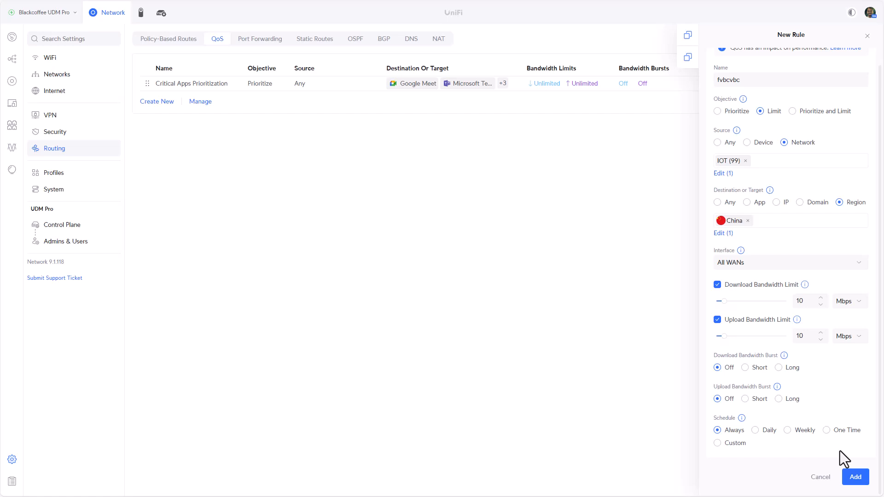
mouse_move(848, 490)
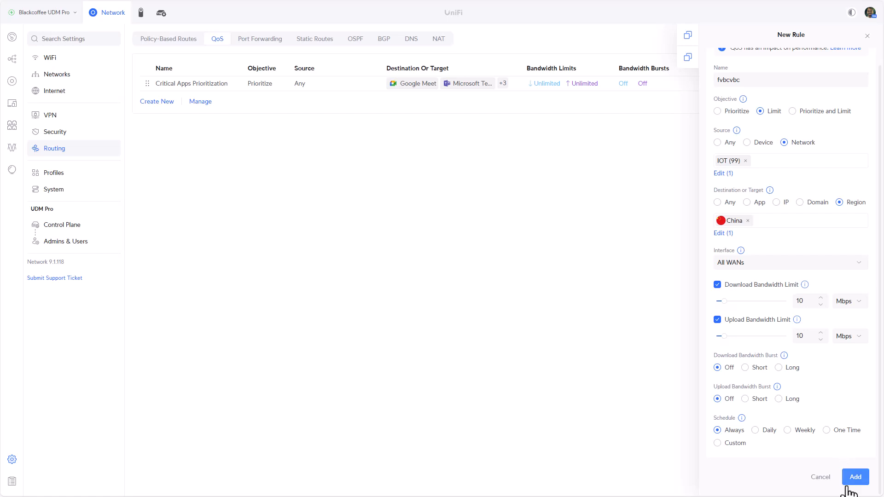
left_click(856, 477)
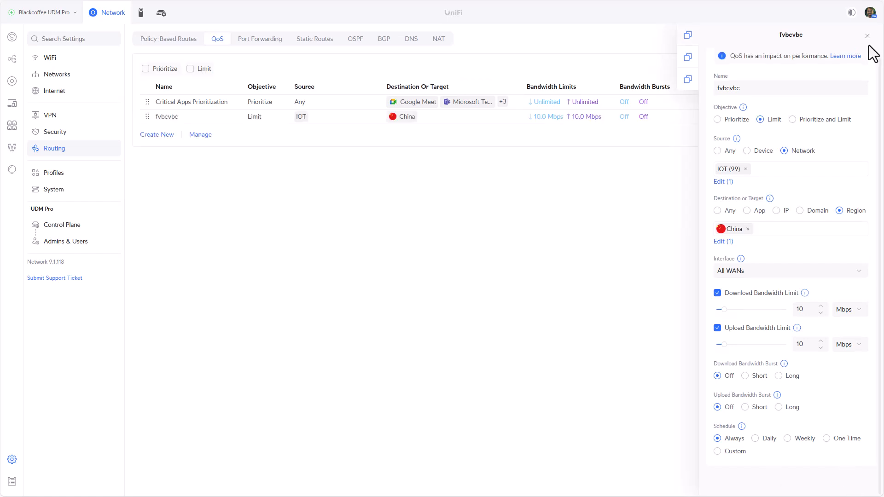
left_click(867, 36)
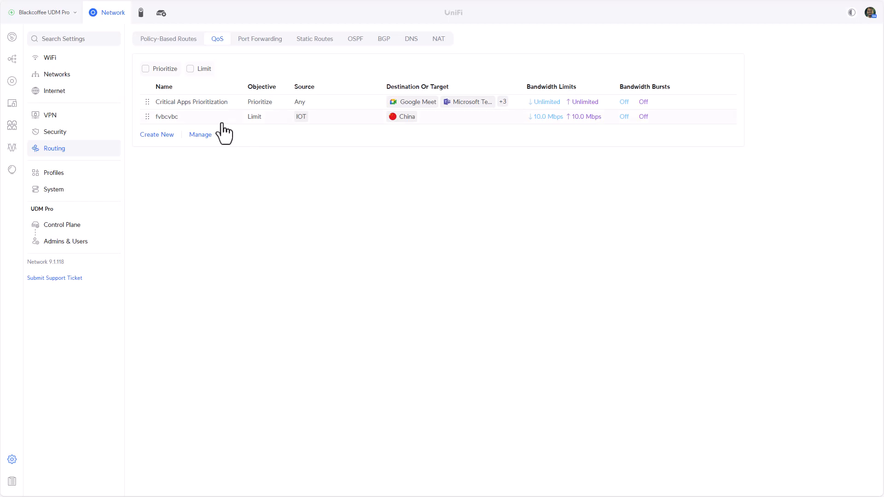
mouse_move(223, 114)
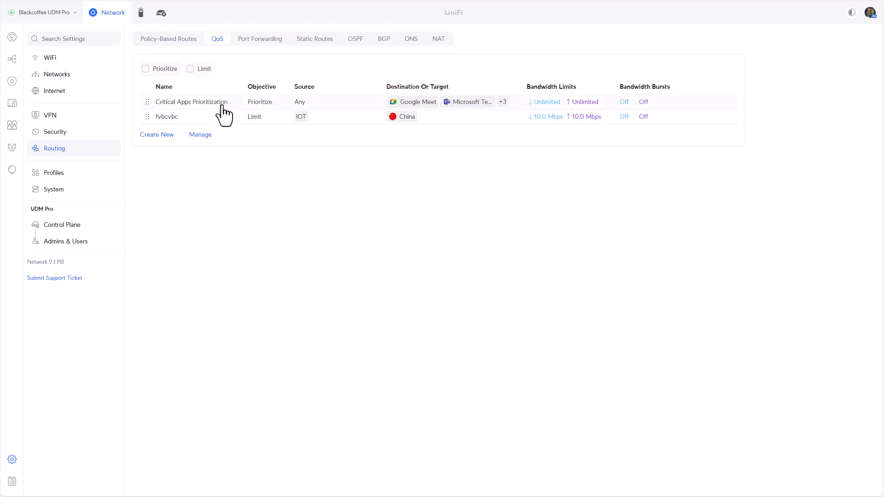
mouse_move(355, 111)
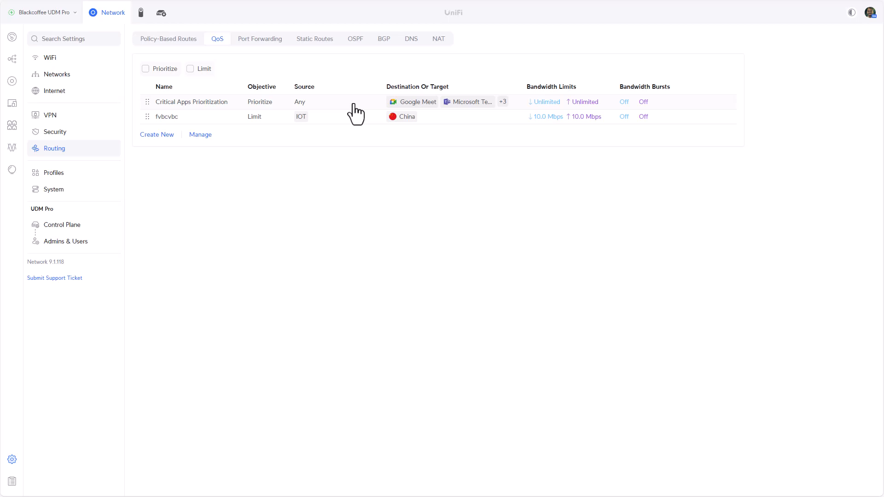
mouse_move(275, 117)
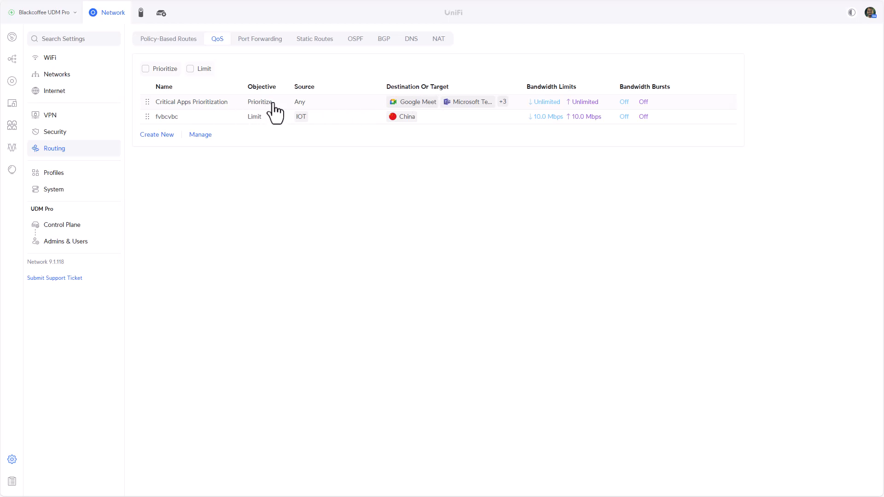
mouse_move(425, 104)
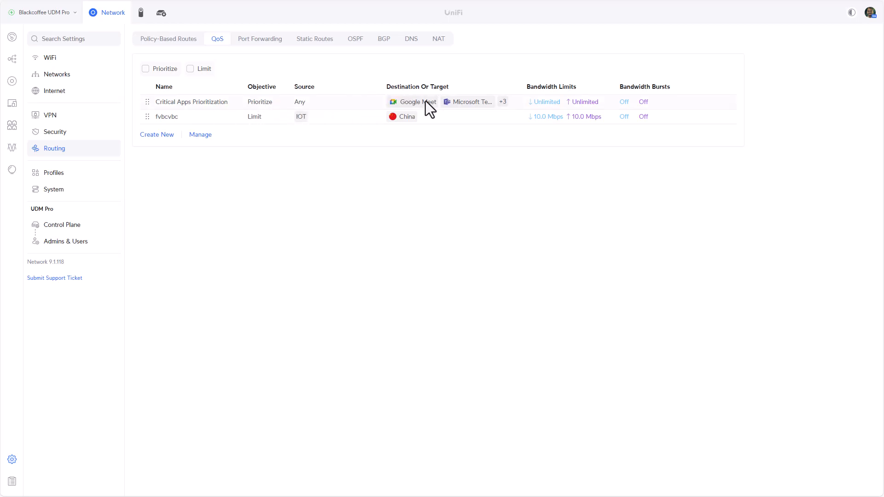
mouse_move(157, 136)
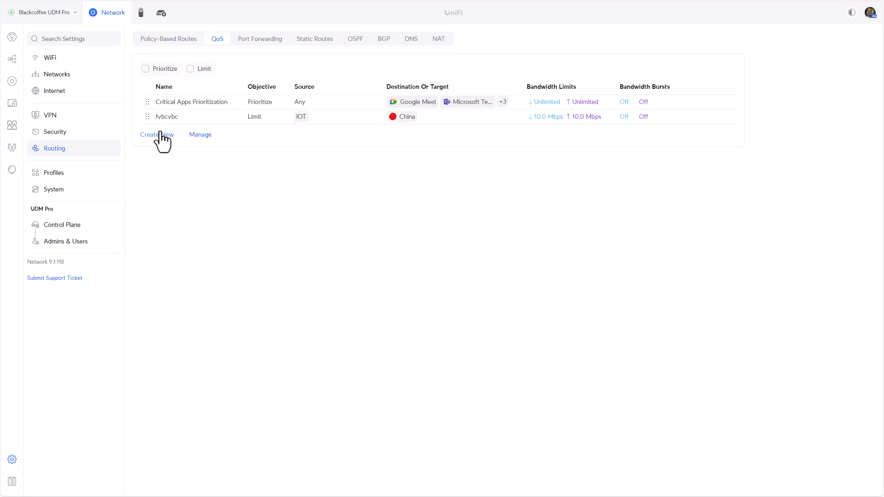
mouse_move(302, 125)
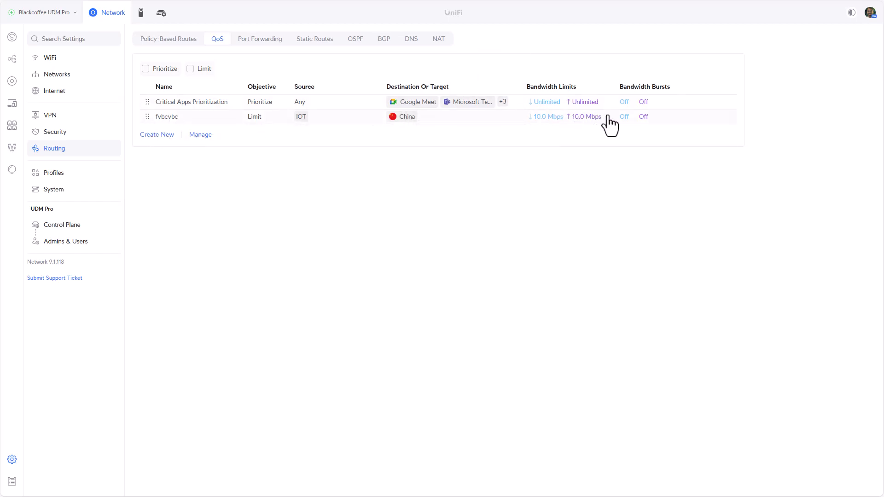
mouse_move(602, 202)
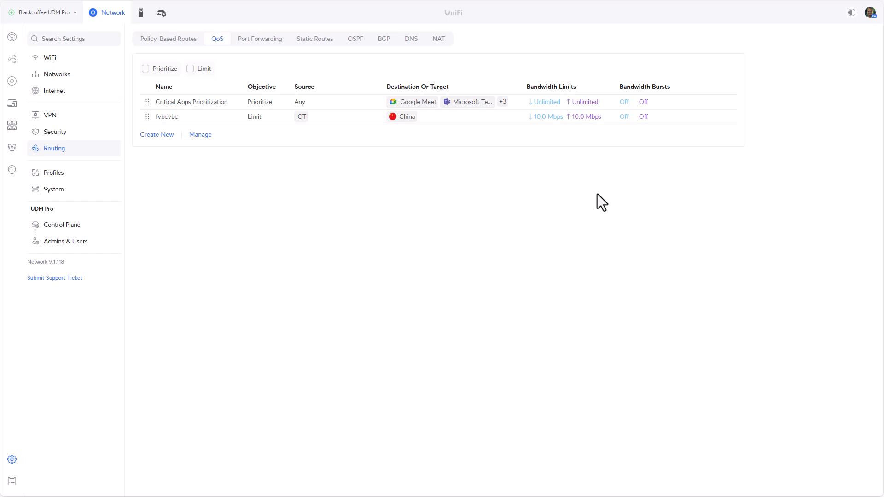
mouse_move(385, 177)
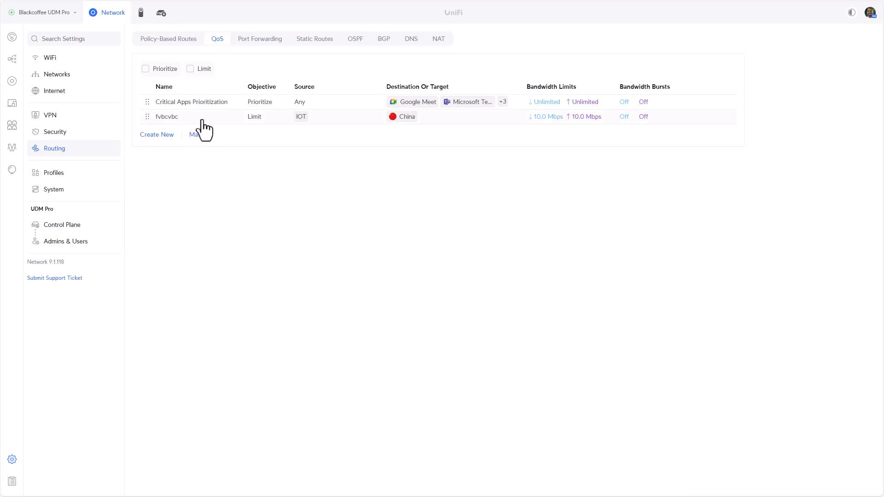
mouse_move(871, 44)
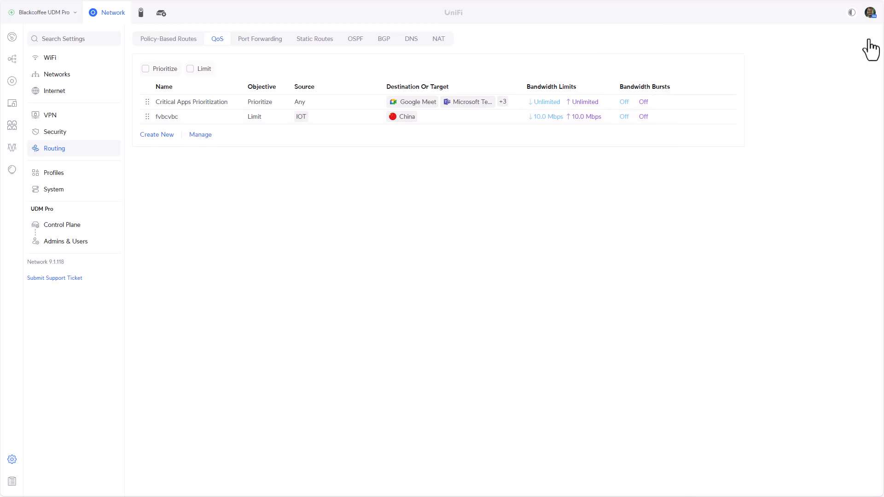
mouse_move(550, 216)
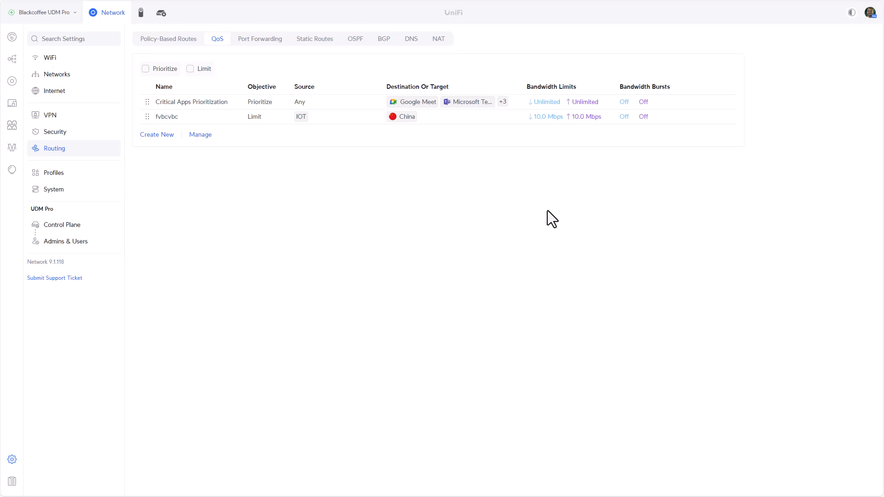
mouse_move(373, 196)
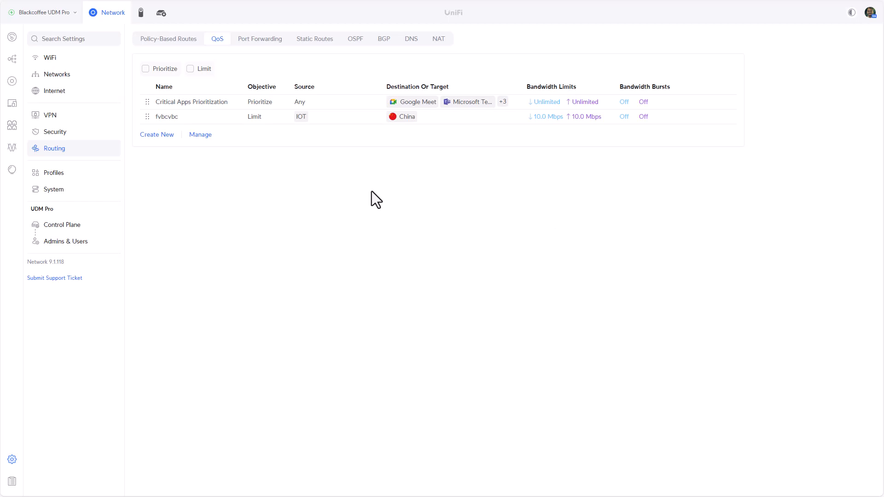
mouse_move(177, 149)
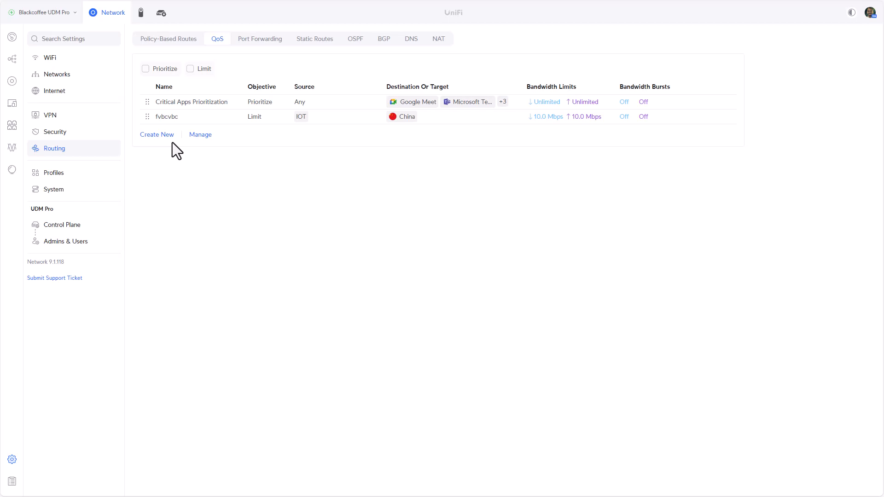
- Create a new blank QoS rule and follow Learn more to the UniFi QoS help article
left_click(157, 135)
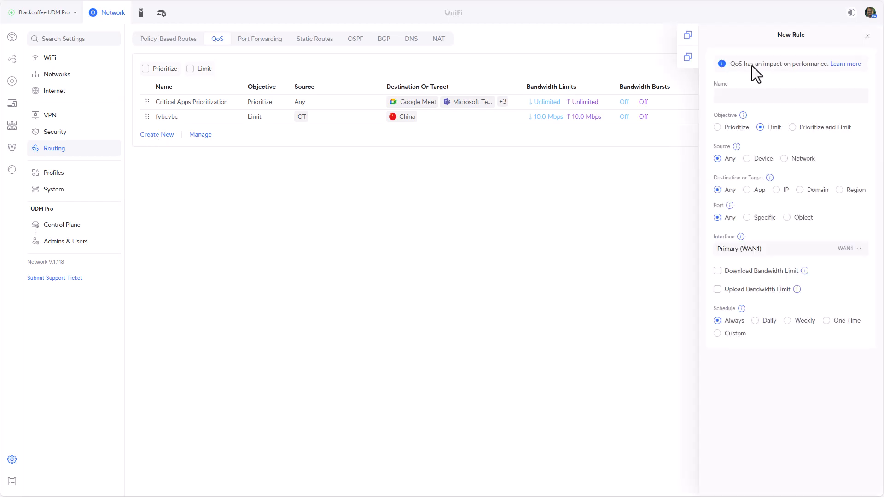
mouse_move(731, 64)
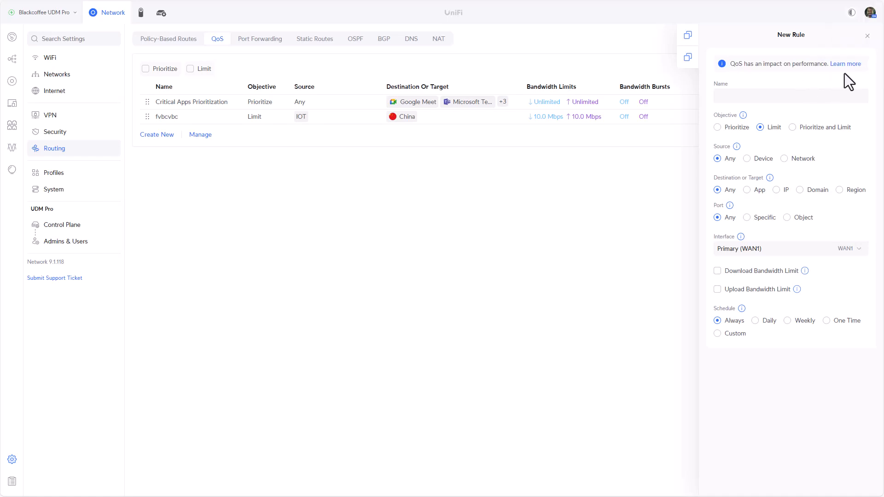
left_click(846, 64)
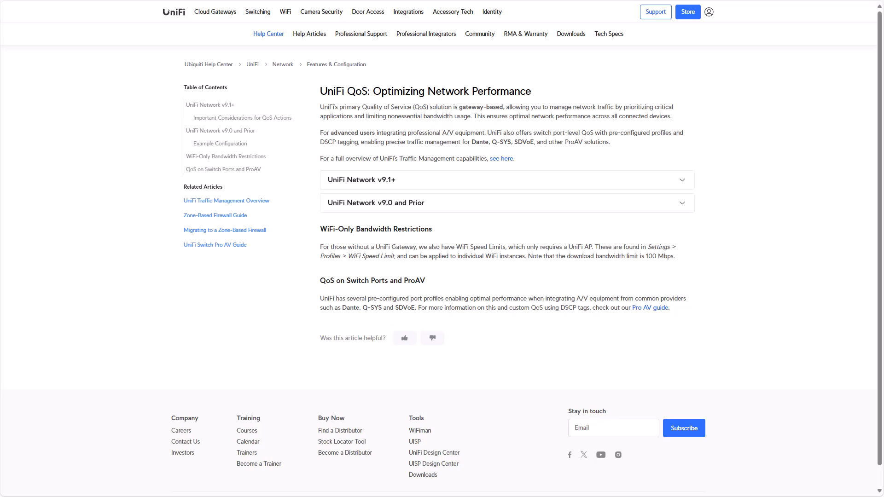
mouse_move(394, 160)
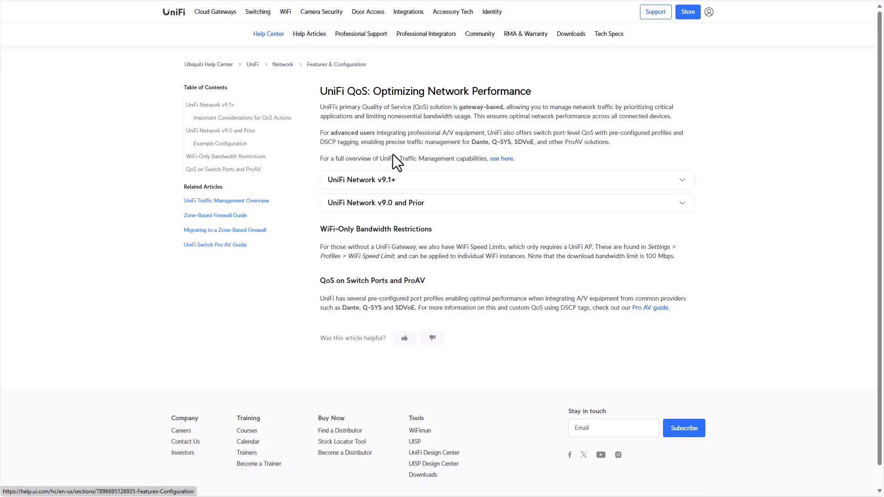
mouse_move(407, 162)
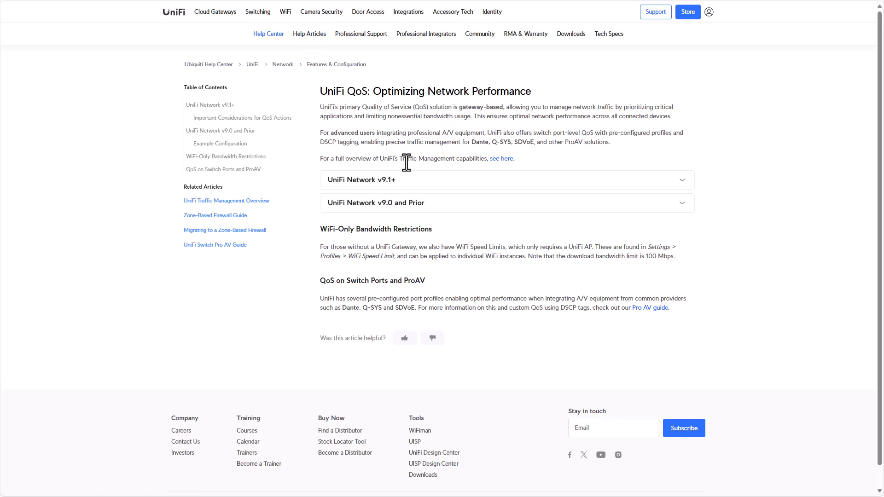
mouse_move(394, 189)
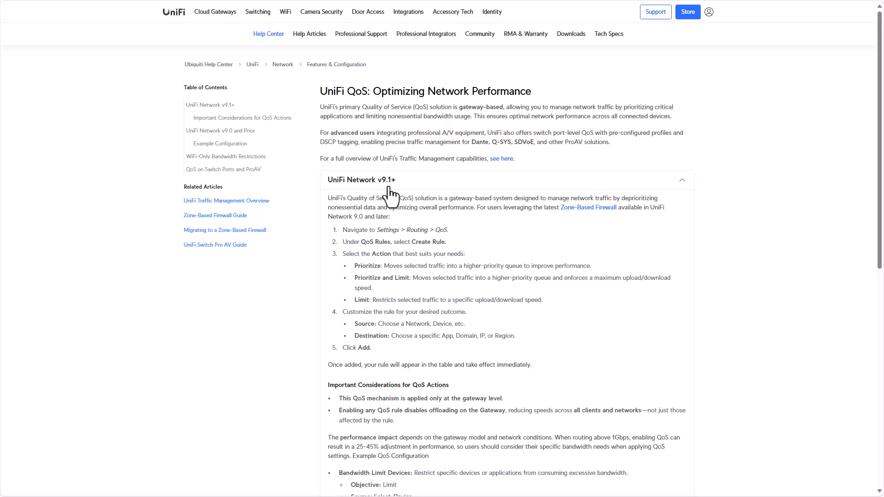
- Scroll the v9.1+ QoS section down to 'Important Considerations for QoS Actions'
scroll("down", 3)
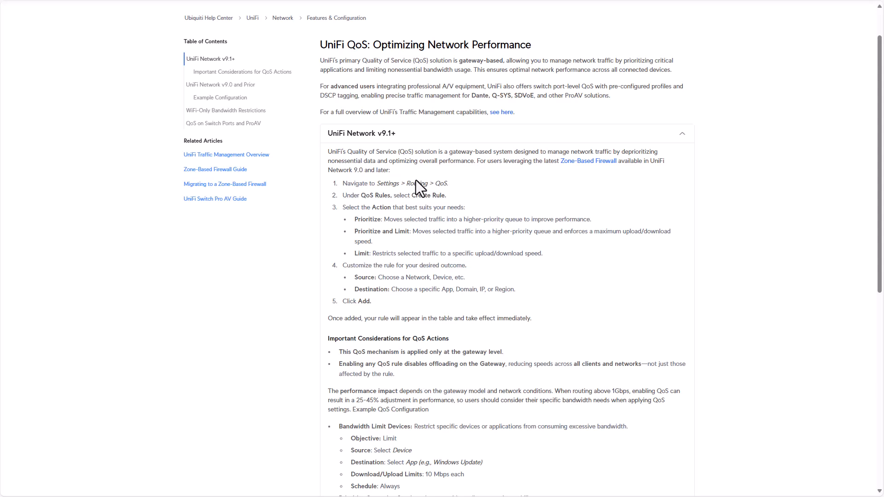
scroll("down", 3)
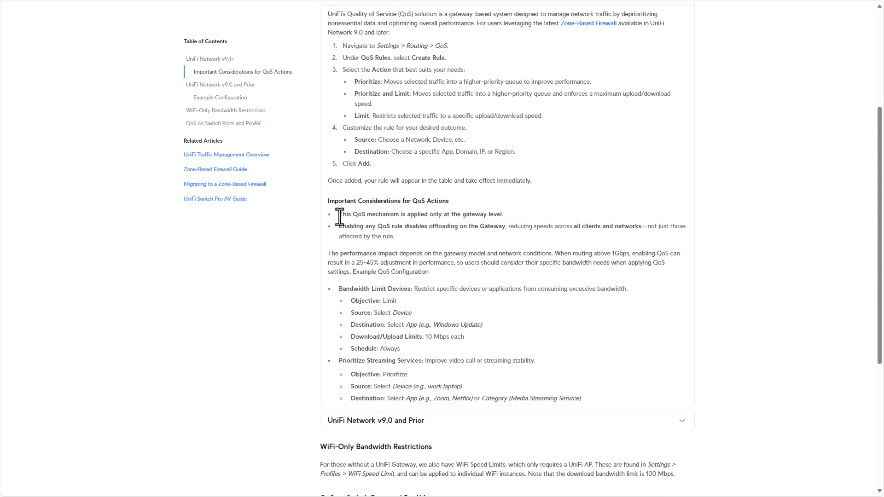
left_click_drag(337, 215, 478, 227)
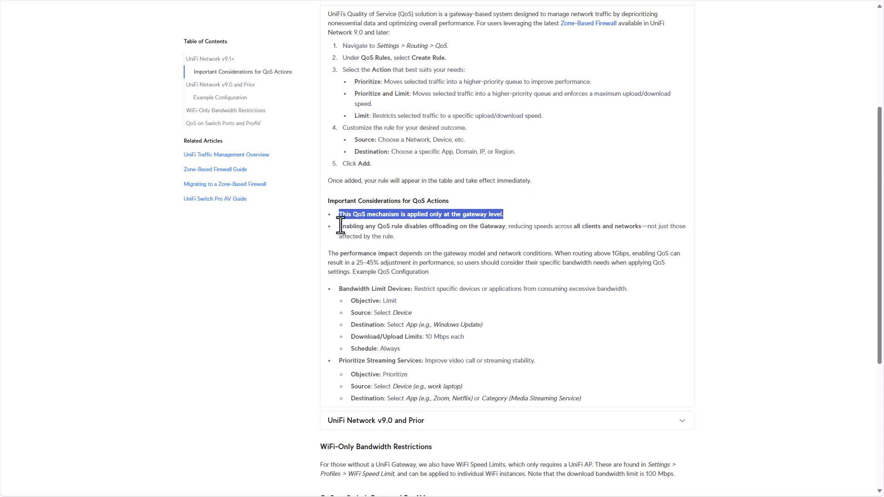
left_click_drag(340, 227, 430, 227)
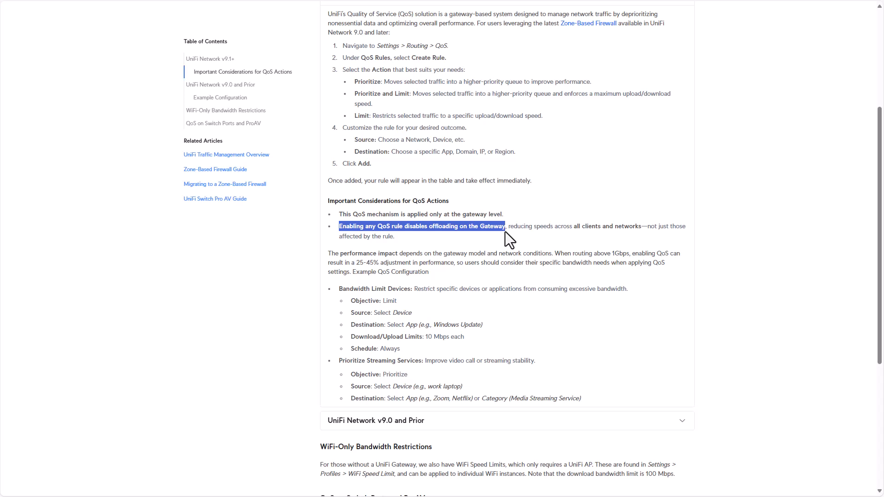
left_click_drag(506, 226, 575, 231)
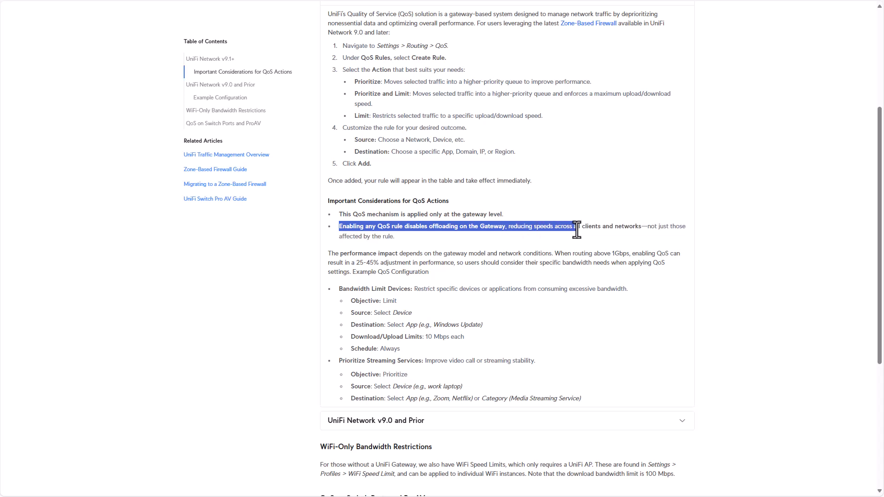
left_click_drag(574, 227, 637, 226)
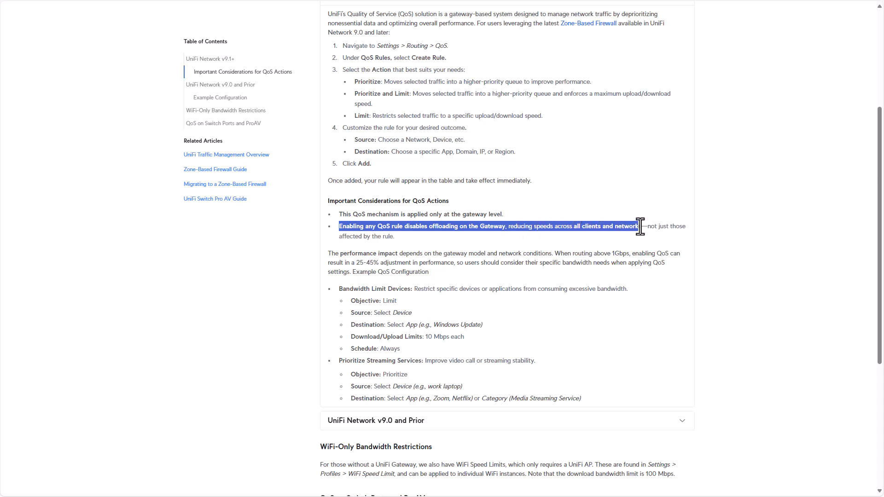
left_click_drag(639, 226, 685, 227)
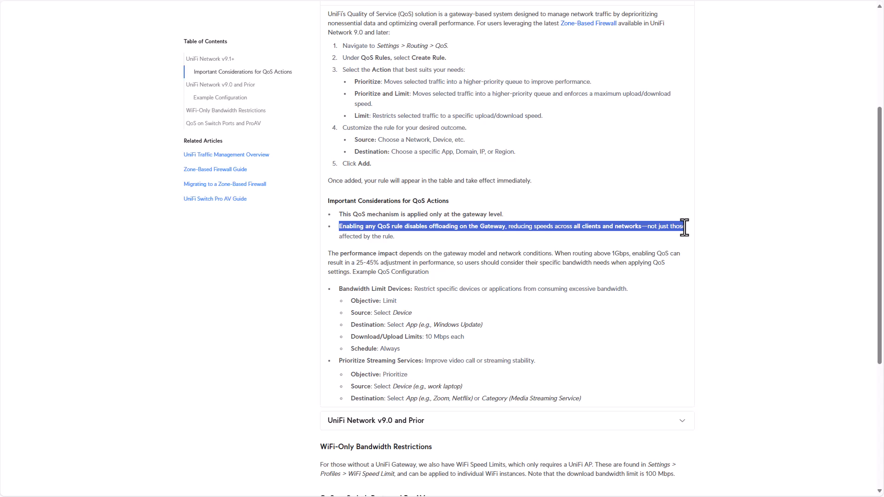
left_click(390, 230)
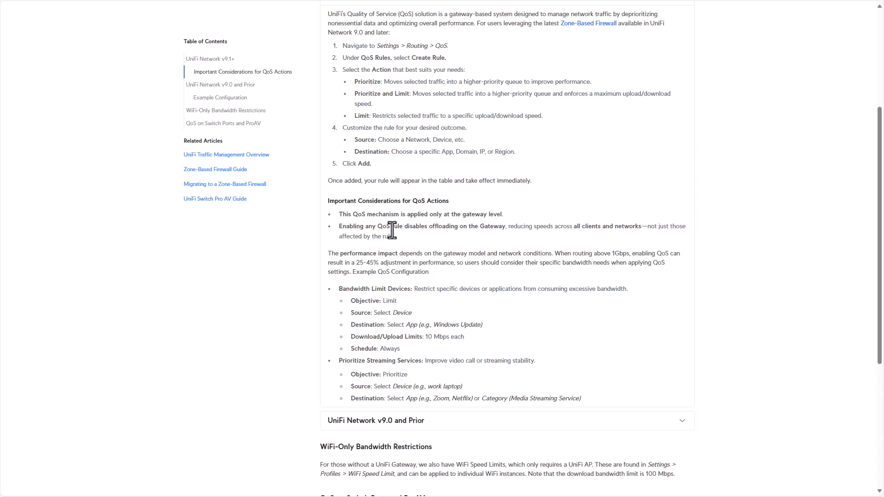
mouse_move(395, 243)
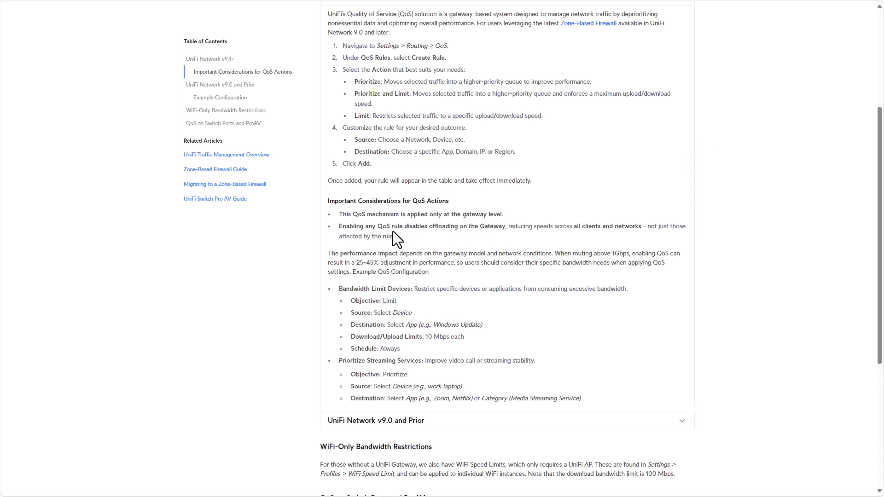
mouse_move(367, 218)
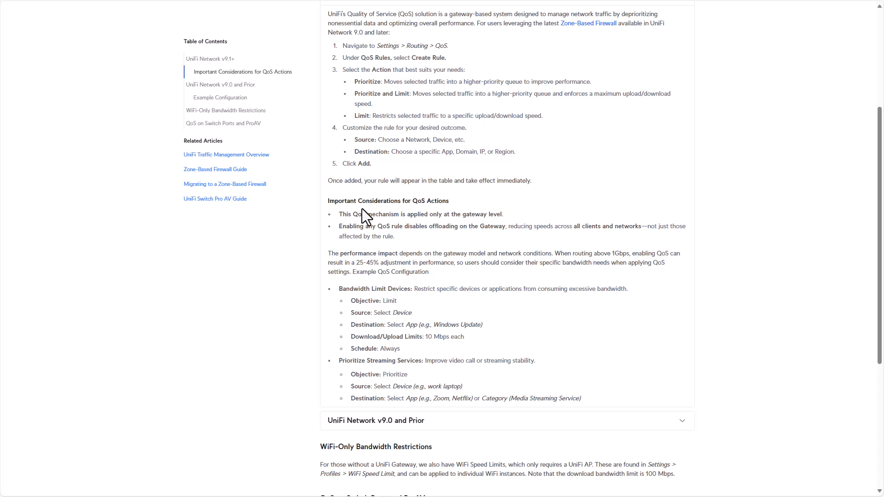
mouse_move(433, 255)
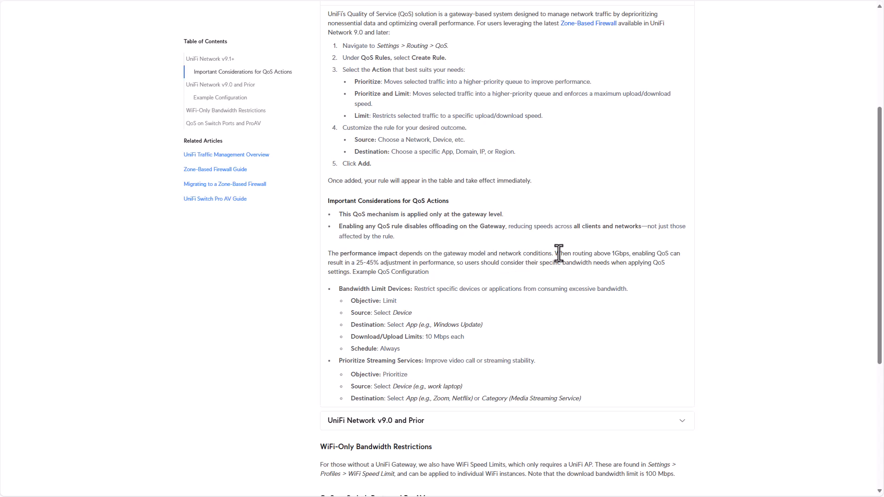
mouse_move(662, 253)
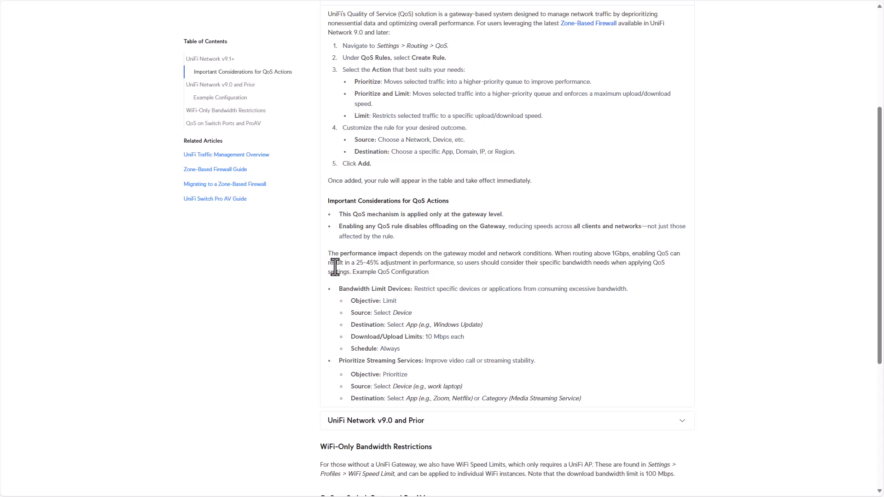
mouse_move(360, 276)
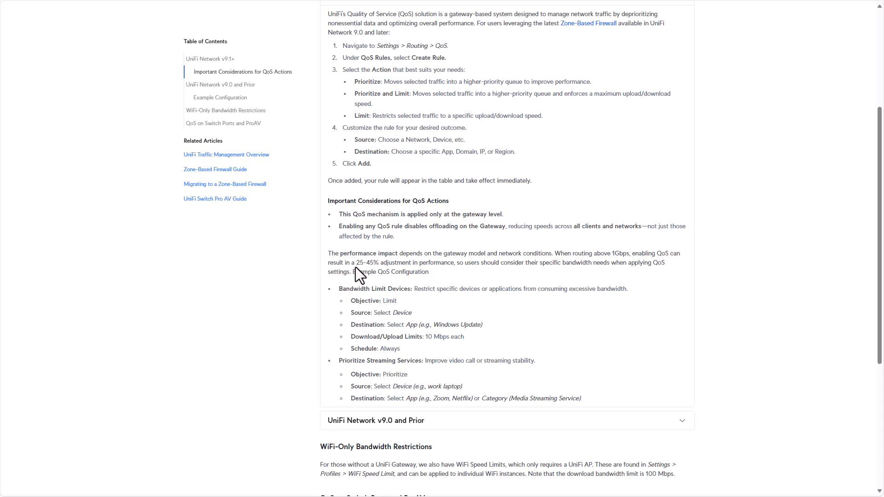
mouse_move(381, 266)
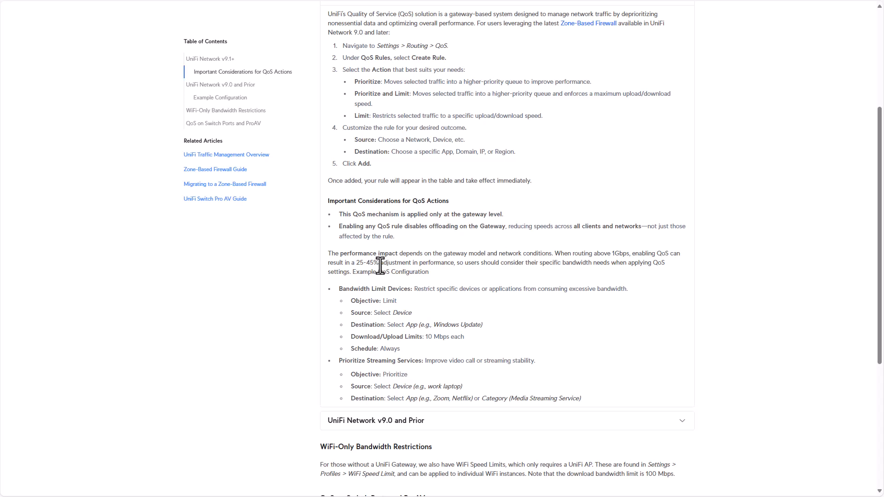
- Highlight the phrase 'adjustment in performance' in the article, then clear the highlight
left_click_drag(382, 262, 443, 262)
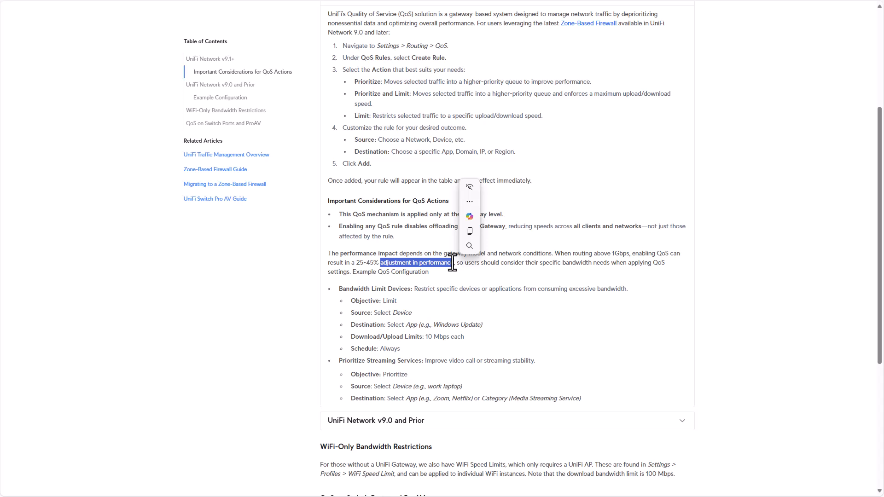
left_click(377, 262)
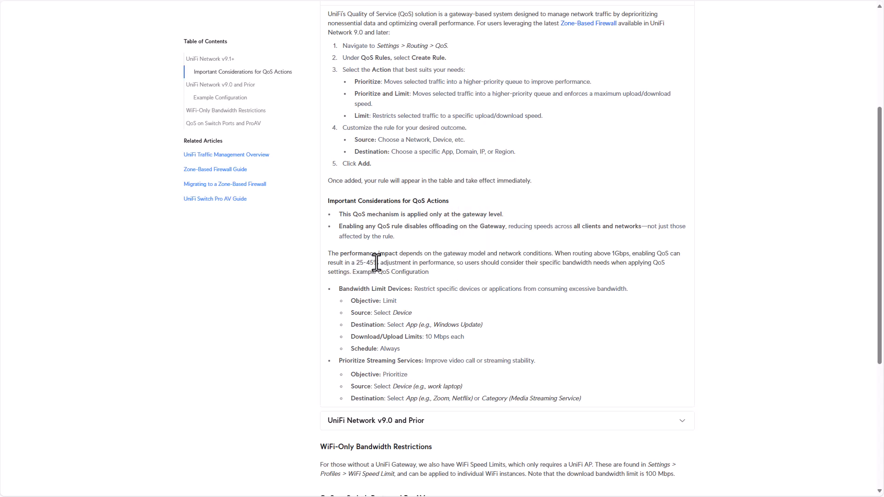
mouse_move(390, 265)
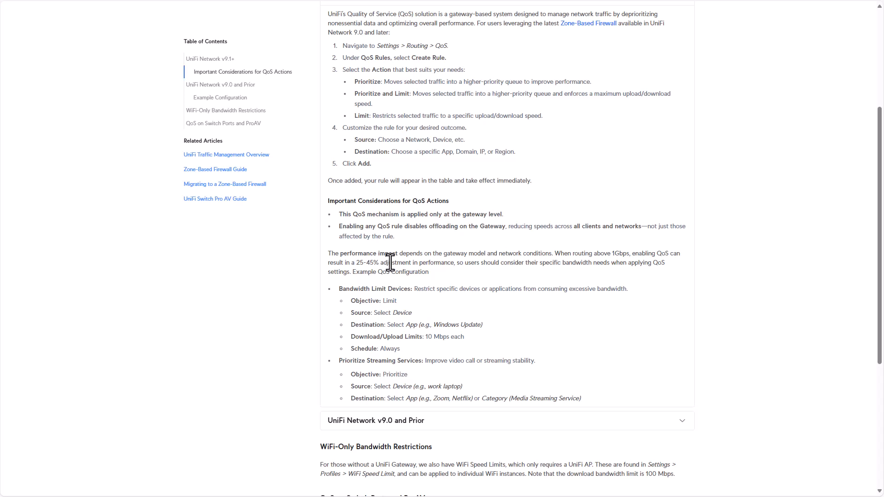
mouse_move(400, 267)
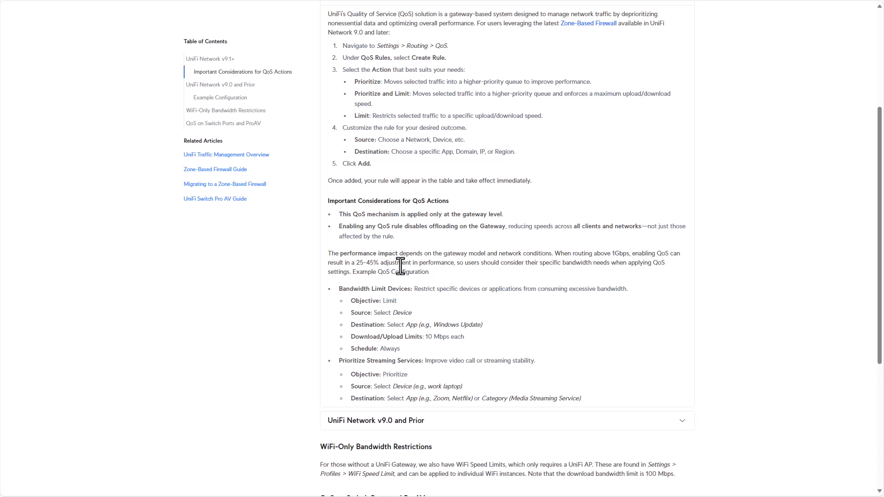
mouse_move(382, 272)
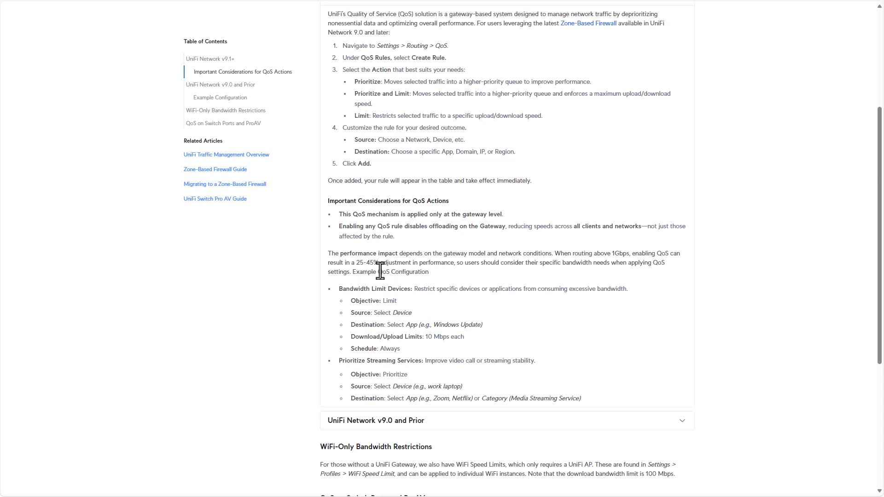
mouse_move(364, 261)
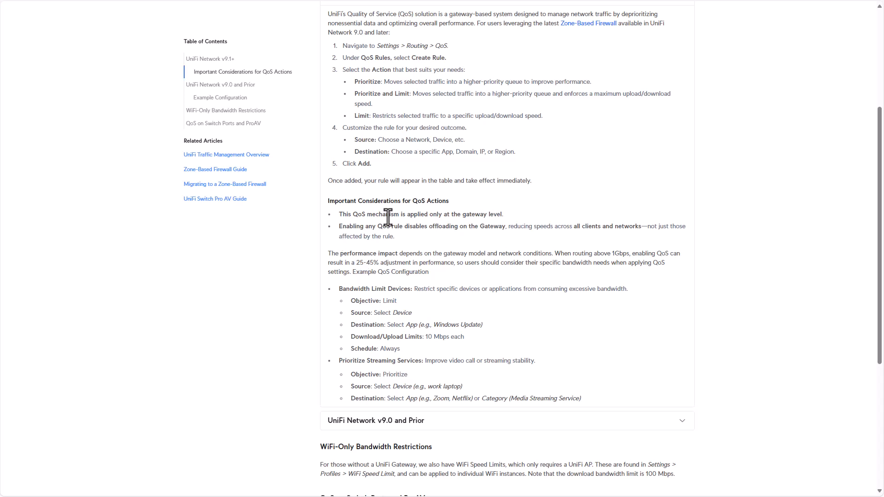
mouse_move(403, 227)
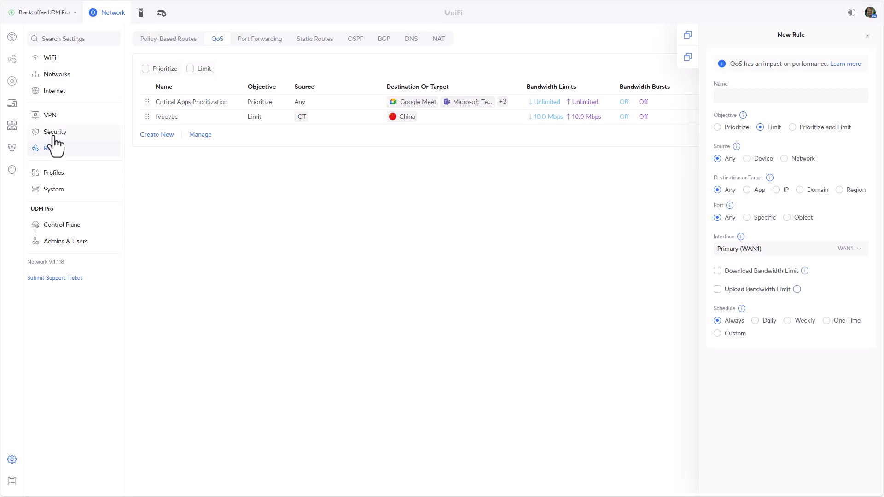
- Start a firewall Create Policy draft and name it dfgfdd
left_click(55, 131)
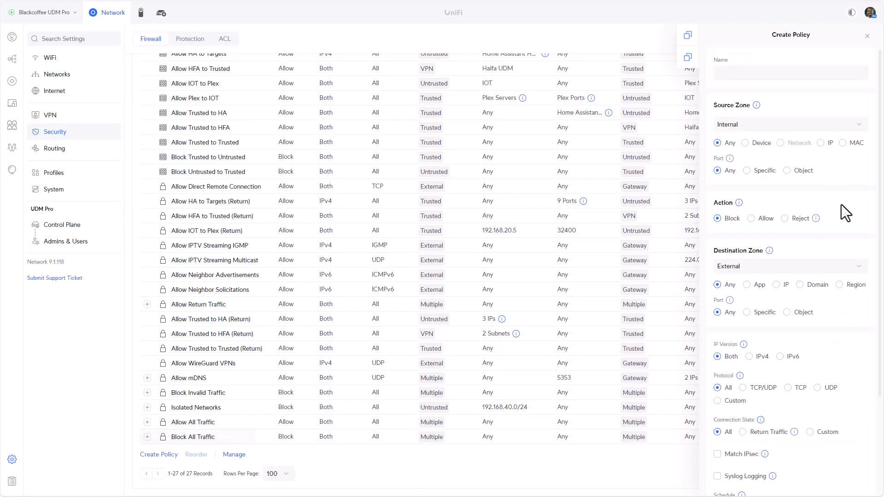
type("dfgfdd")
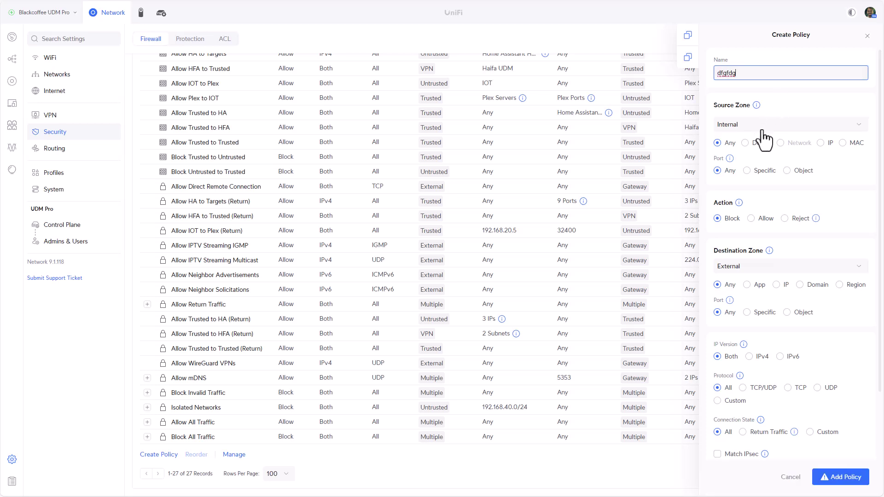
mouse_move(729, 245)
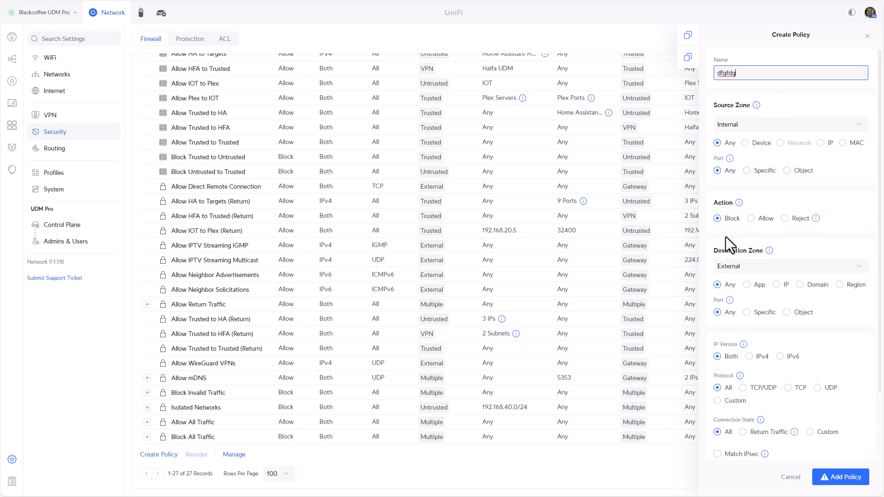
mouse_move(740, 274)
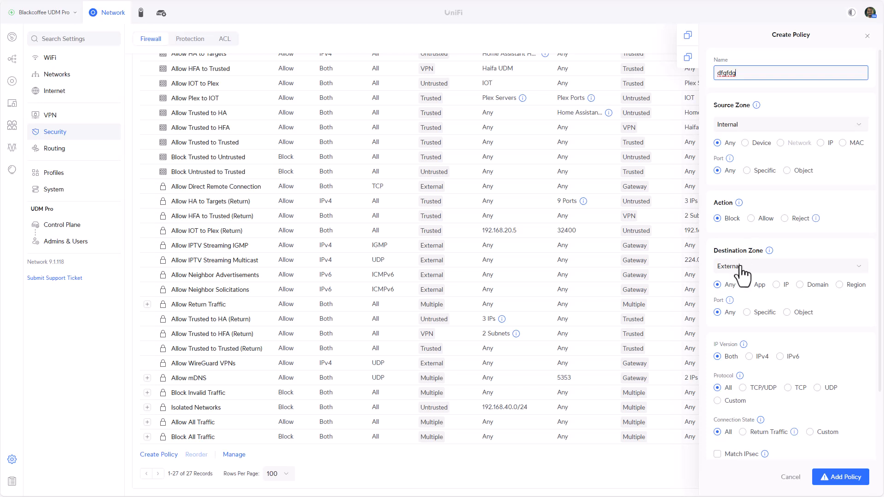
- Set the policy destination to a specific app and choose 5ch
left_click(747, 285)
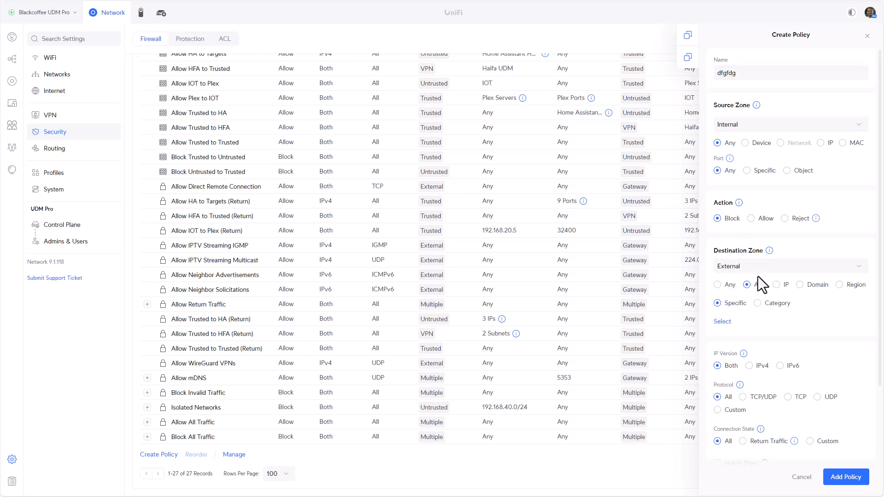
left_click(746, 285)
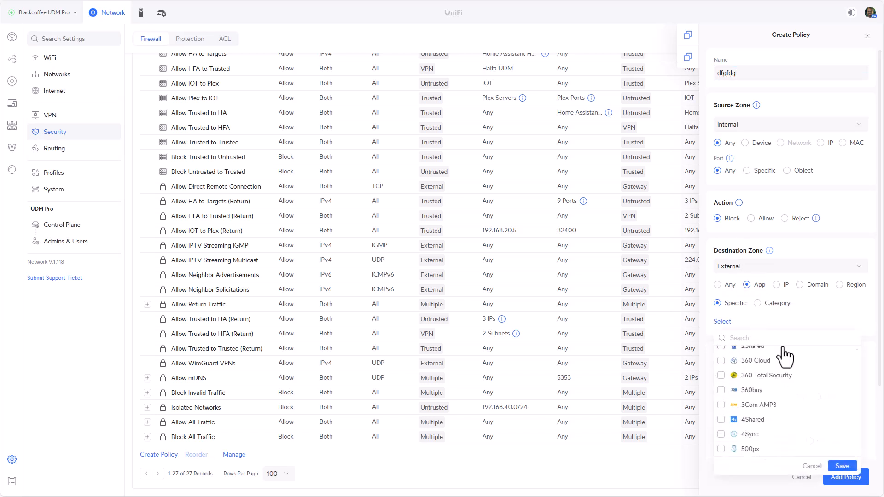
scroll("down", 3)
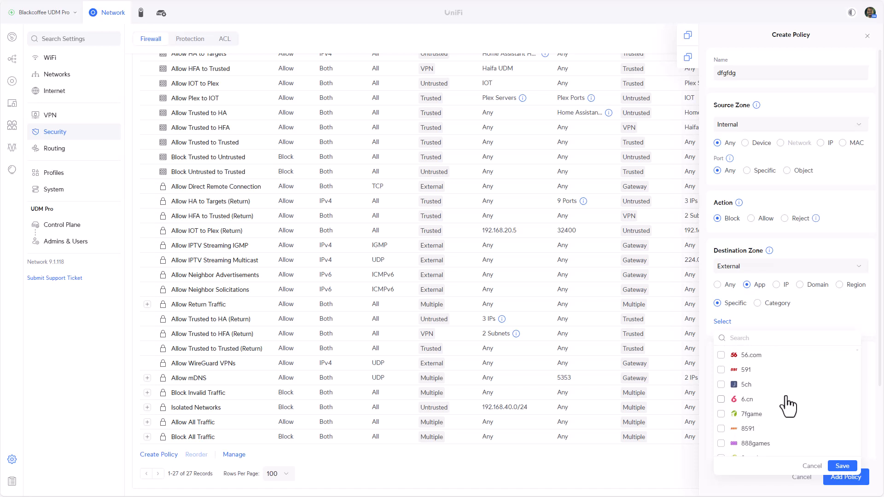
left_click(721, 385)
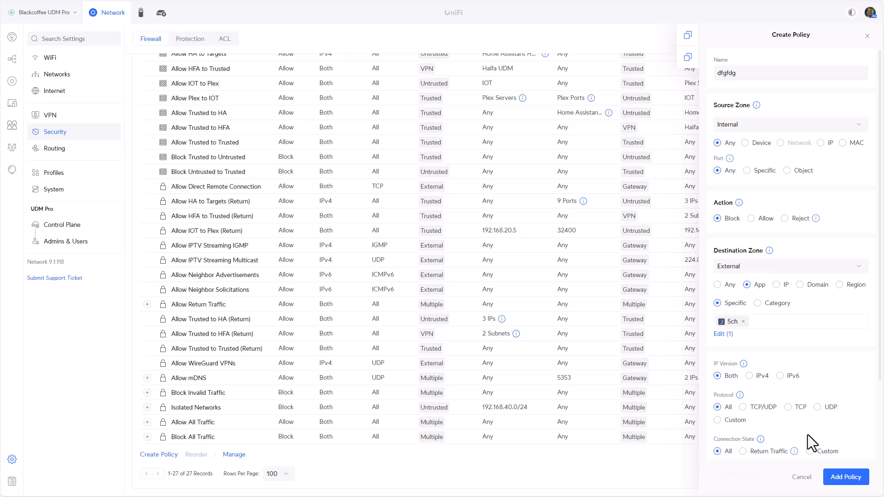
mouse_move(801, 477)
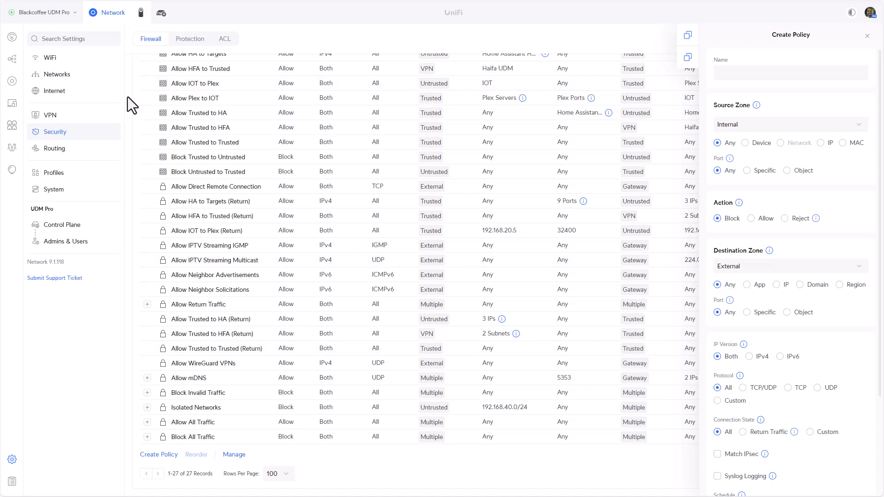
- Begin a new QoS rule under Routing > QoS named tiktok
left_click(53, 148)
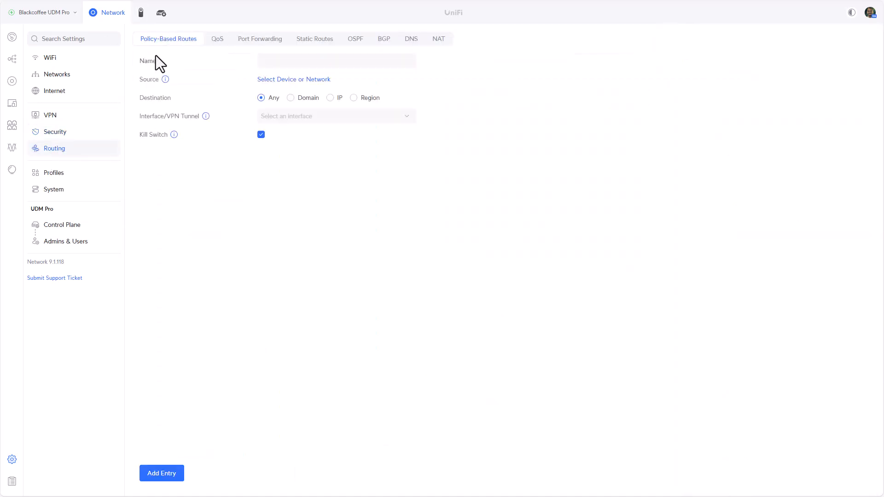
left_click(217, 39)
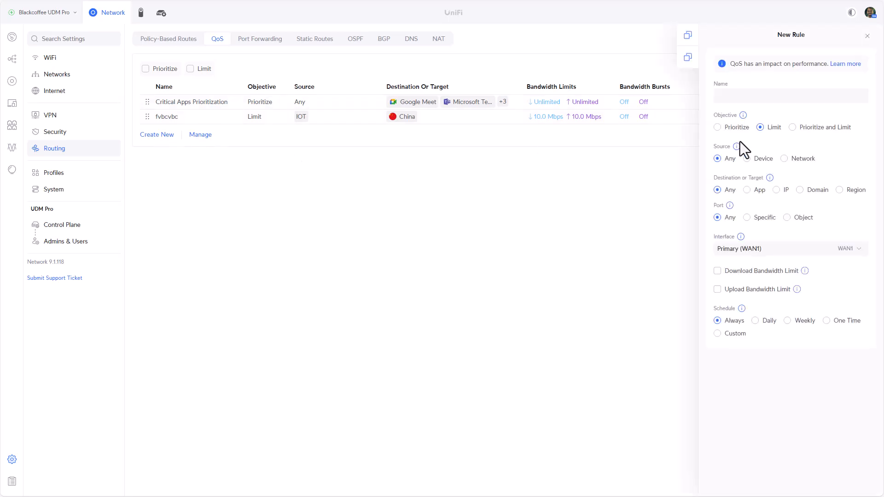
type("tiktok")
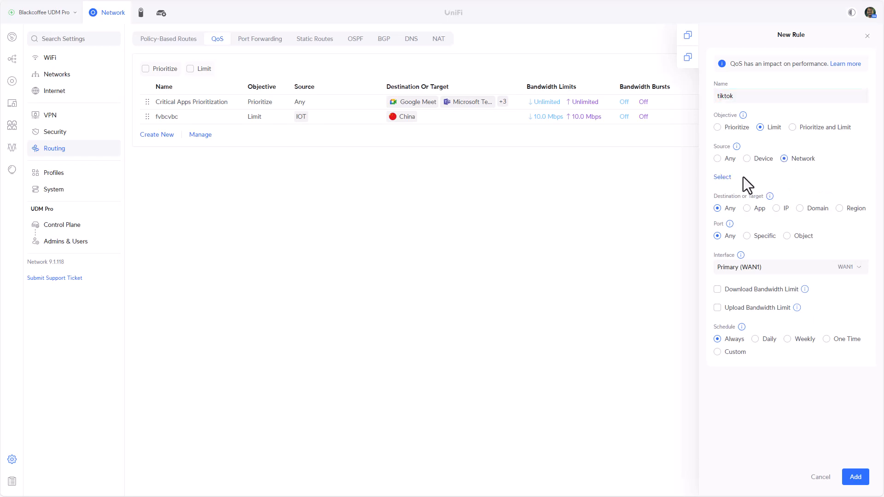
- Make Clients the source network and TikTok the specific destination app
left_click(722, 176)
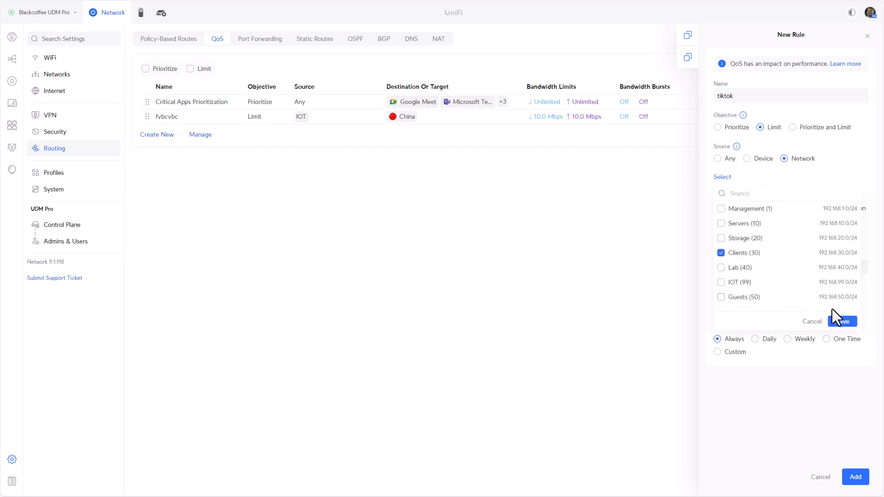
left_click(847, 321)
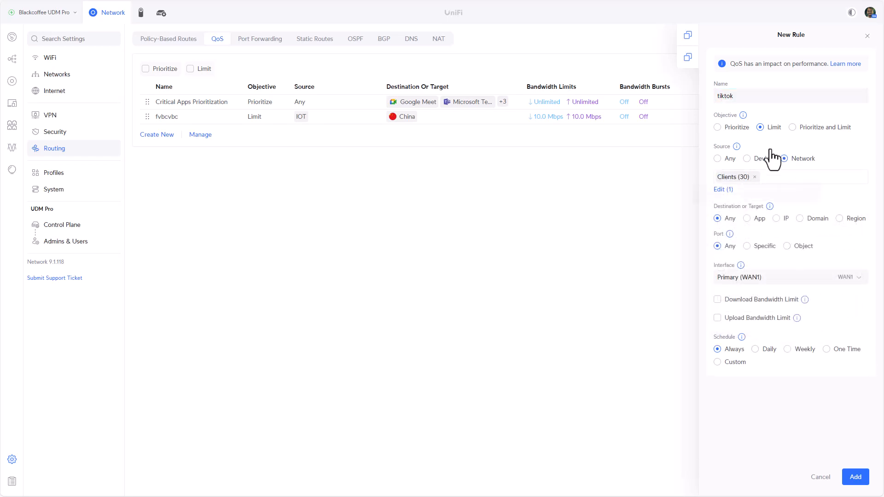
left_click(746, 219)
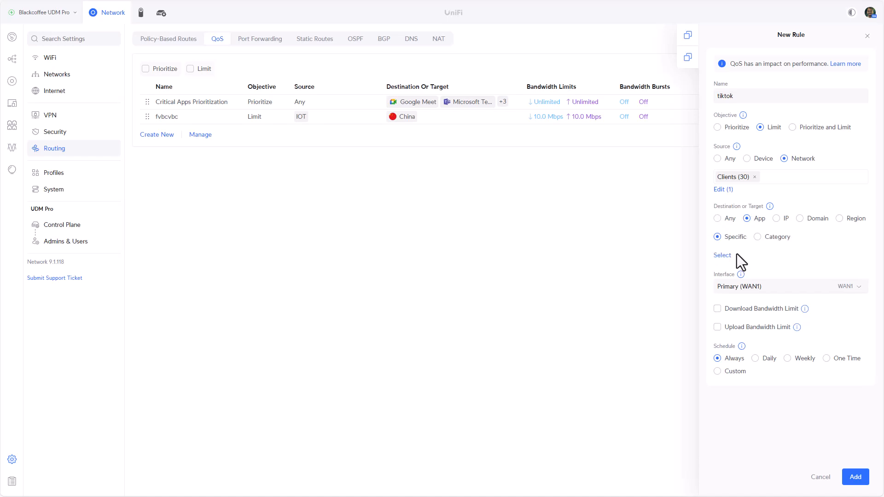
left_click(722, 255)
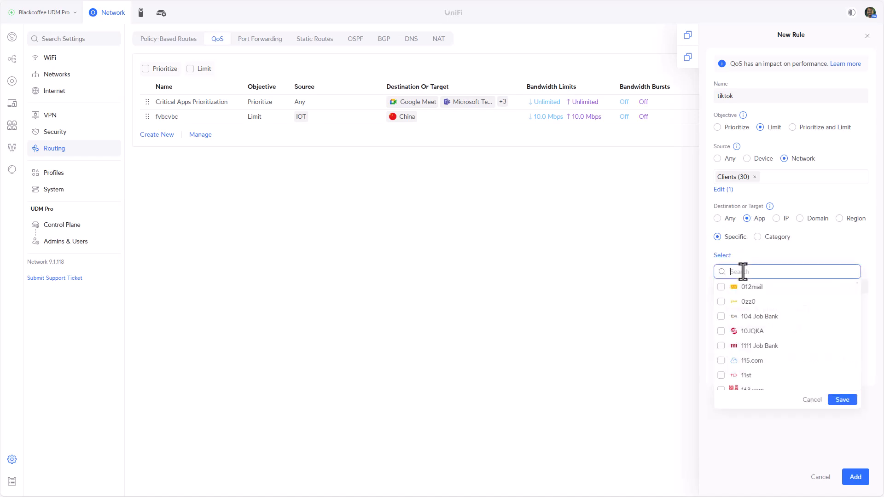
type("tik")
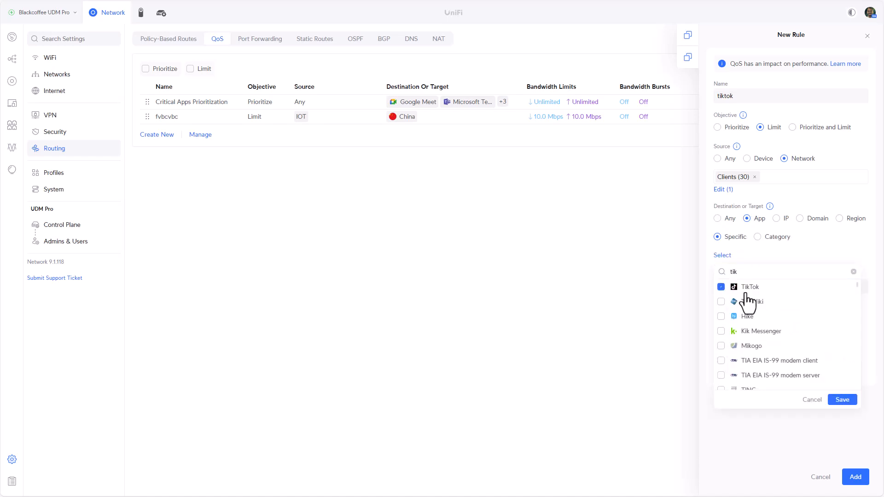
left_click(841, 400)
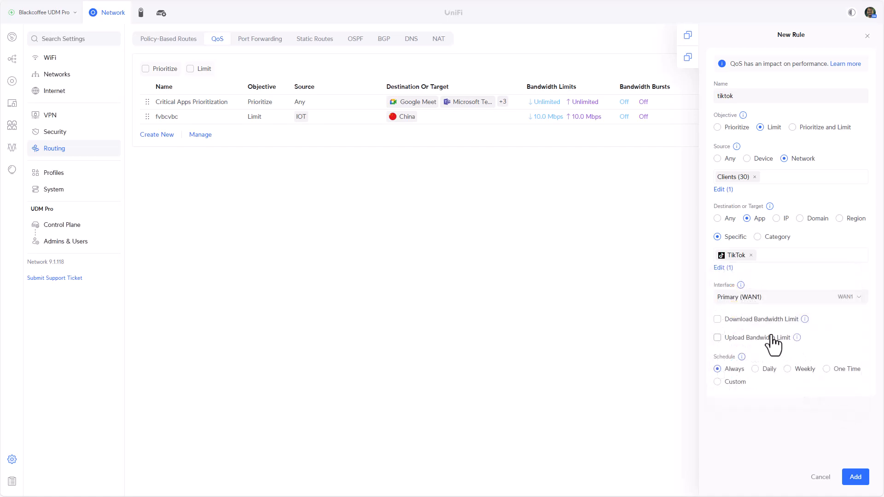
- Enable download and upload bandwidth limits measured in Kbps
left_click(717, 319)
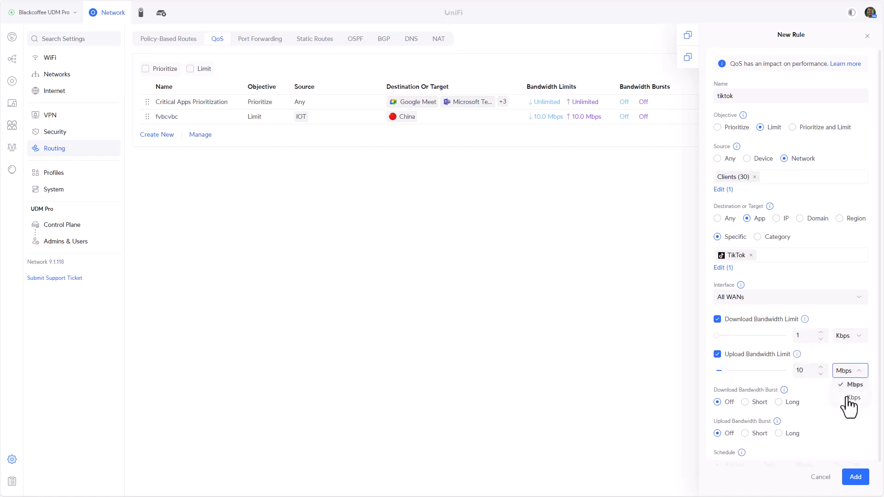
left_click(854, 397)
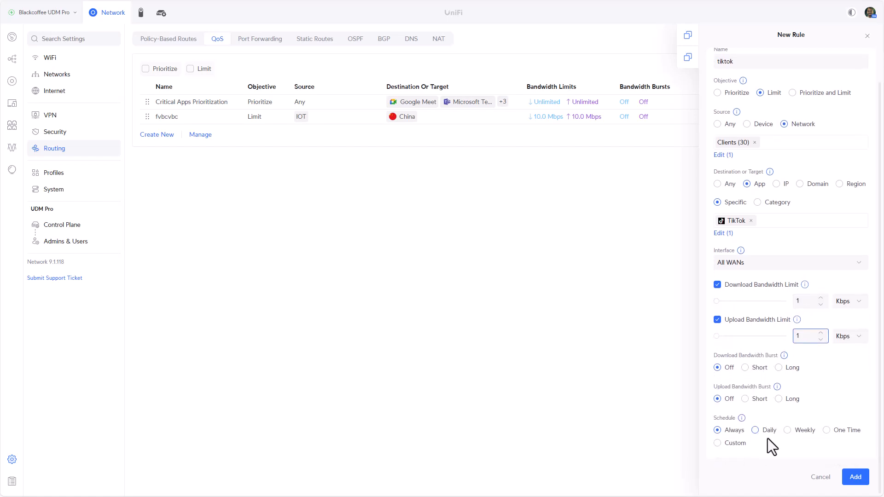
mouse_move(797, 445)
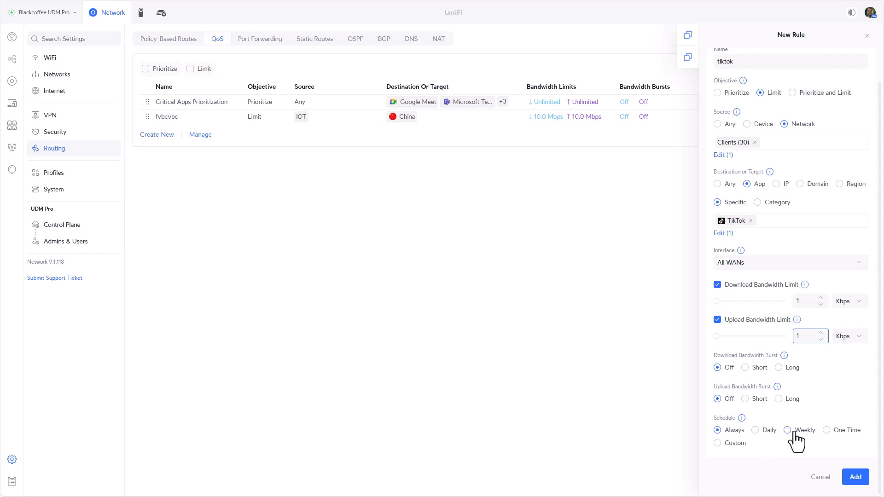
- Schedule the rule weekly with start hour 20 and an edited end hour
left_click(786, 430)
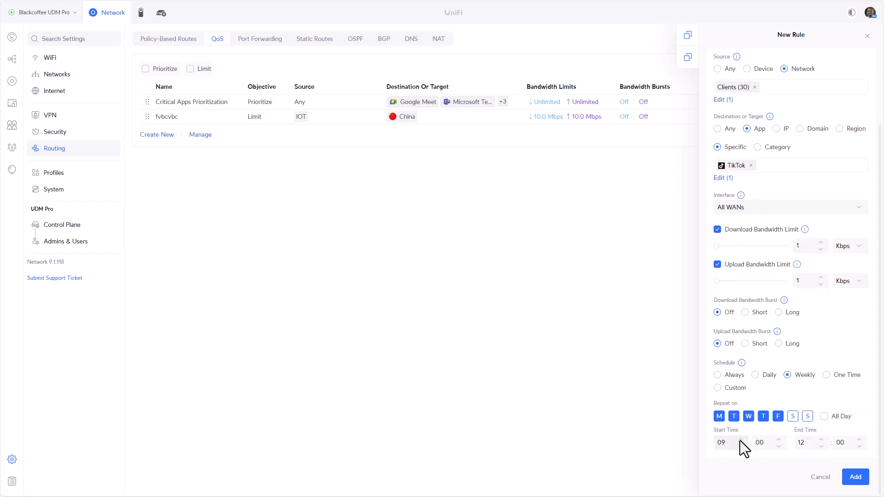
left_click(728, 442)
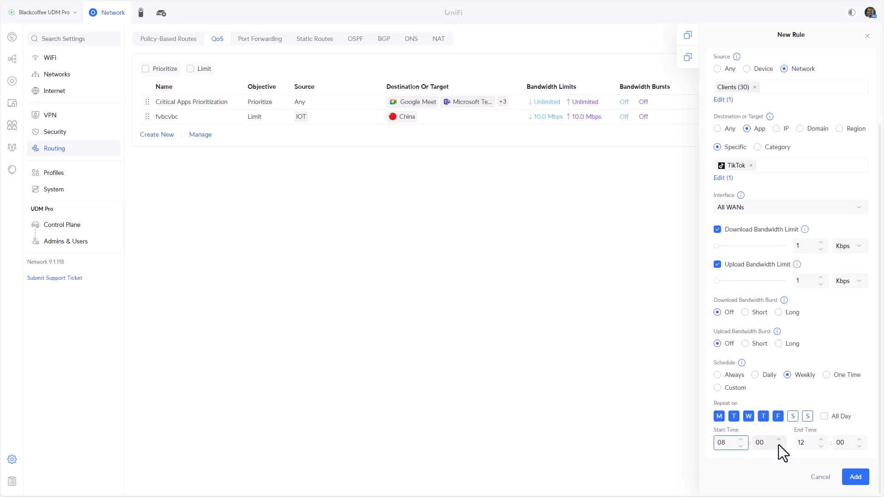
left_click(725, 442)
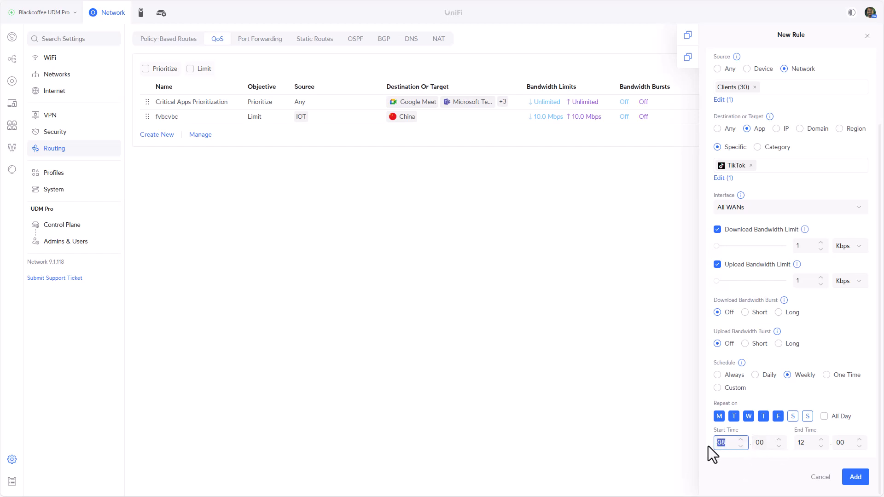
type("20")
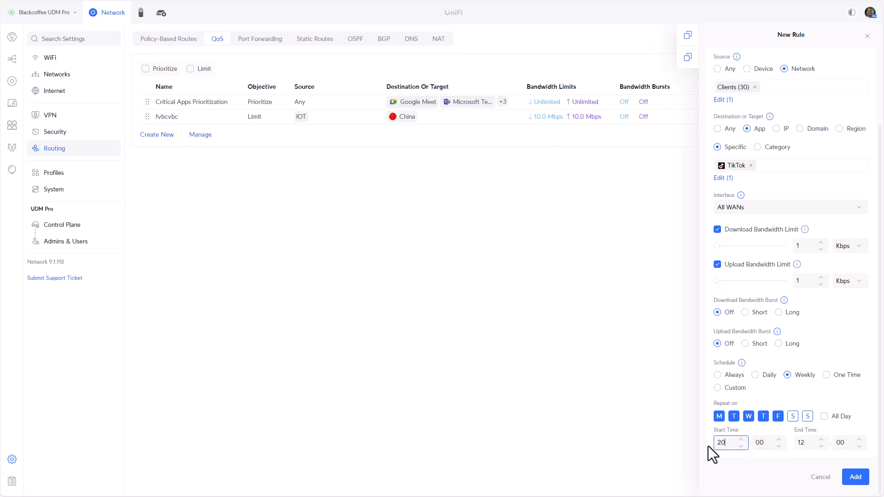
left_click(809, 443)
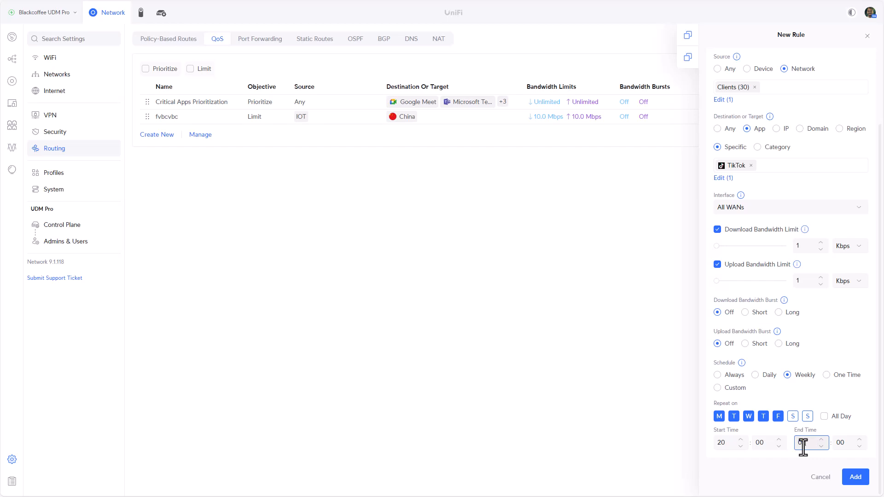
type("19")
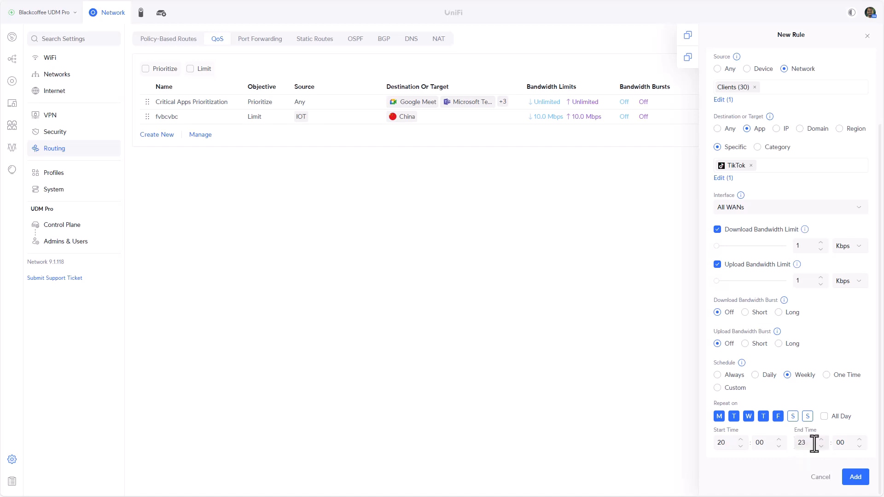
mouse_move(864, 456)
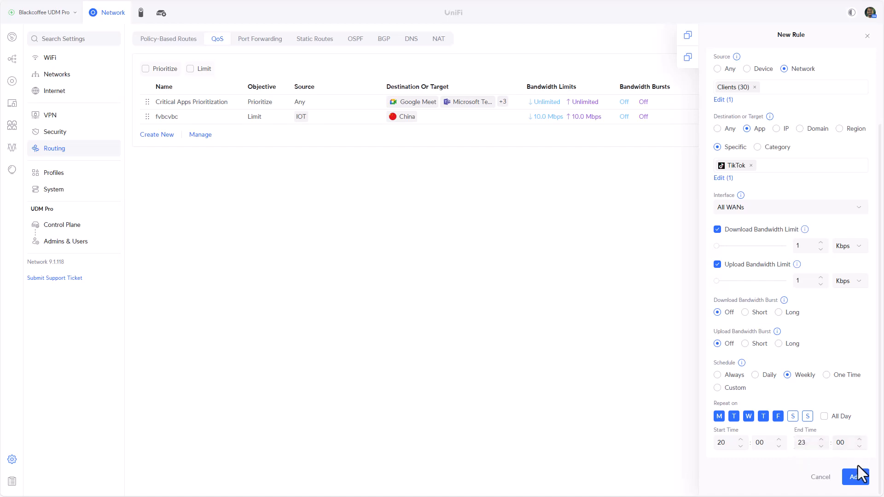
- Add the tiktok rule so the QoS table lists it, then dismiss its details panel
left_click(855, 477)
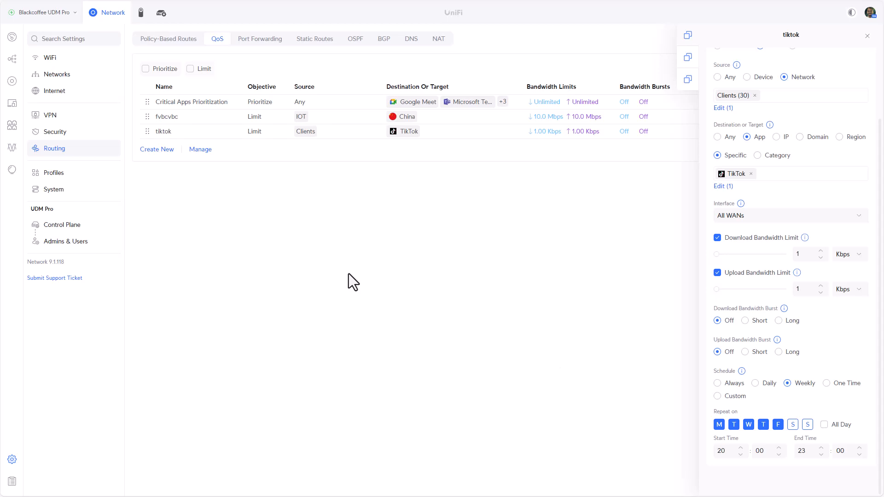
mouse_move(305, 221)
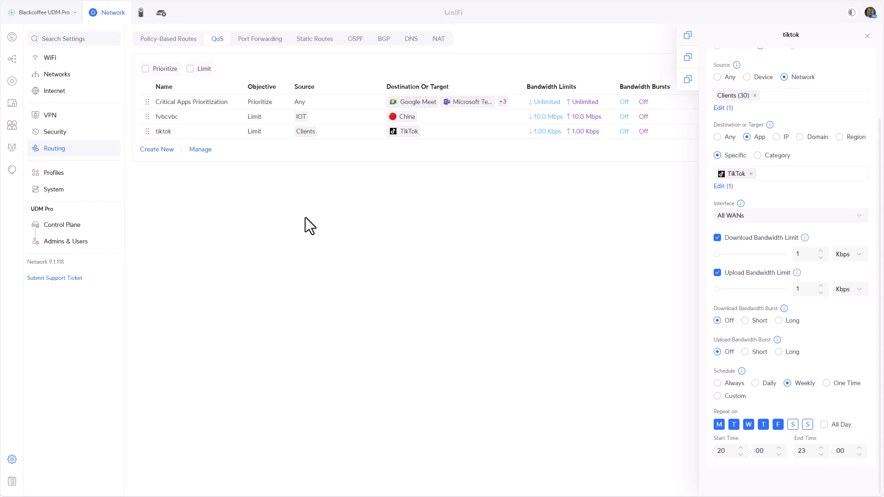
mouse_move(340, 181)
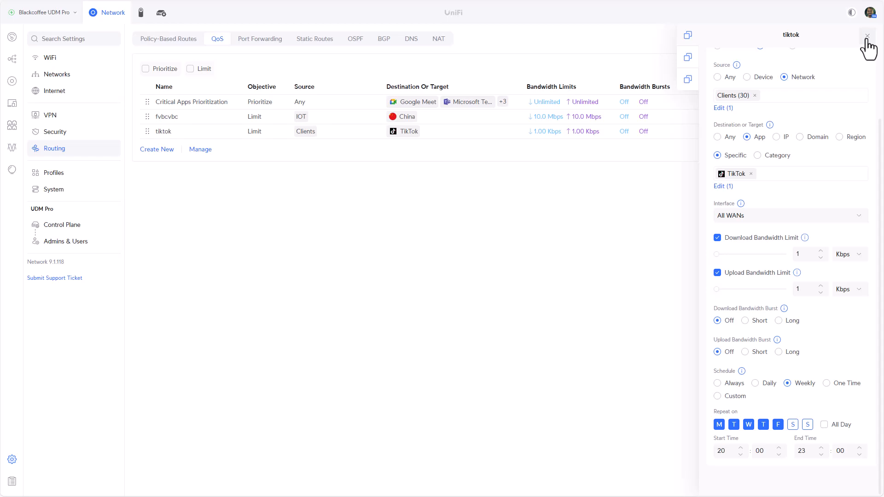
left_click(868, 37)
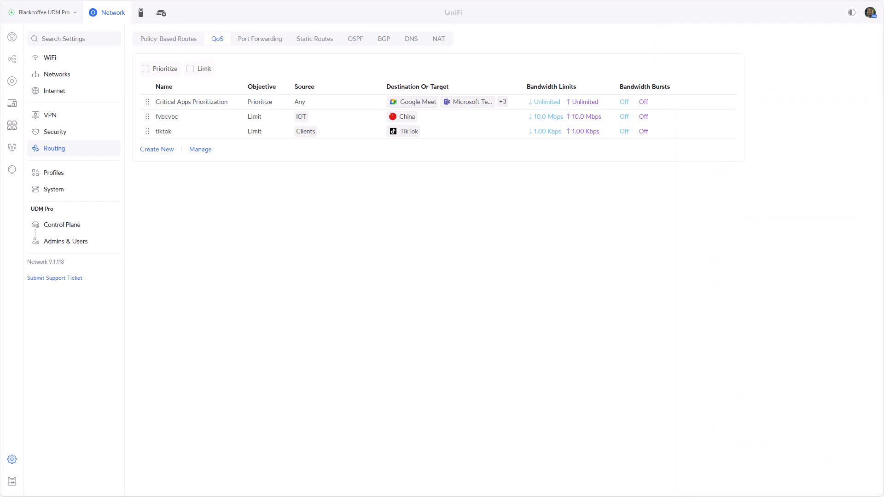